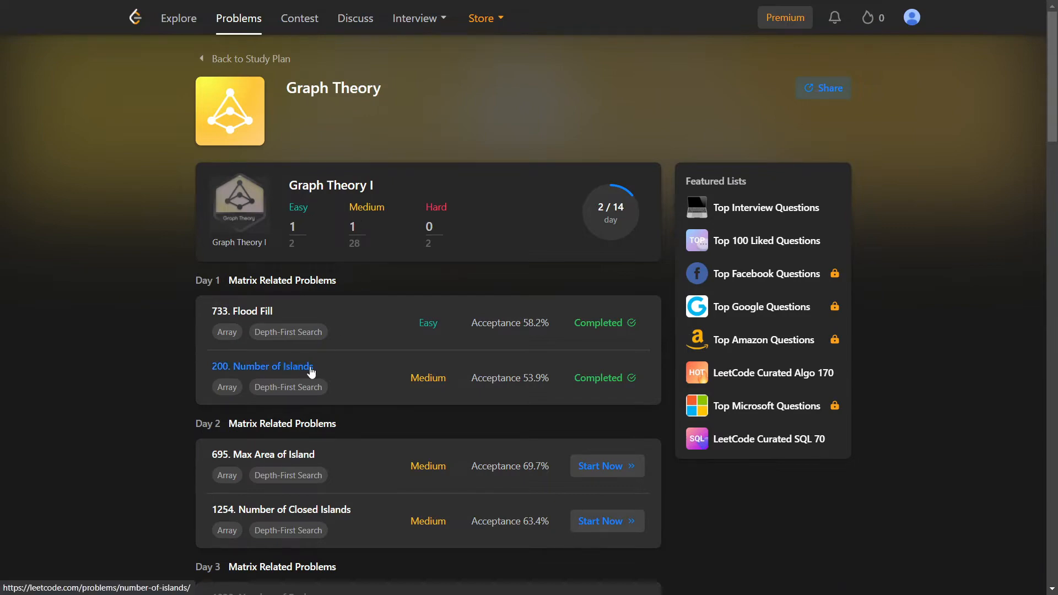
# Open '200. Number of Islands' from the Graph Theory plan and scroll through its description
pyautogui.click(262, 366)
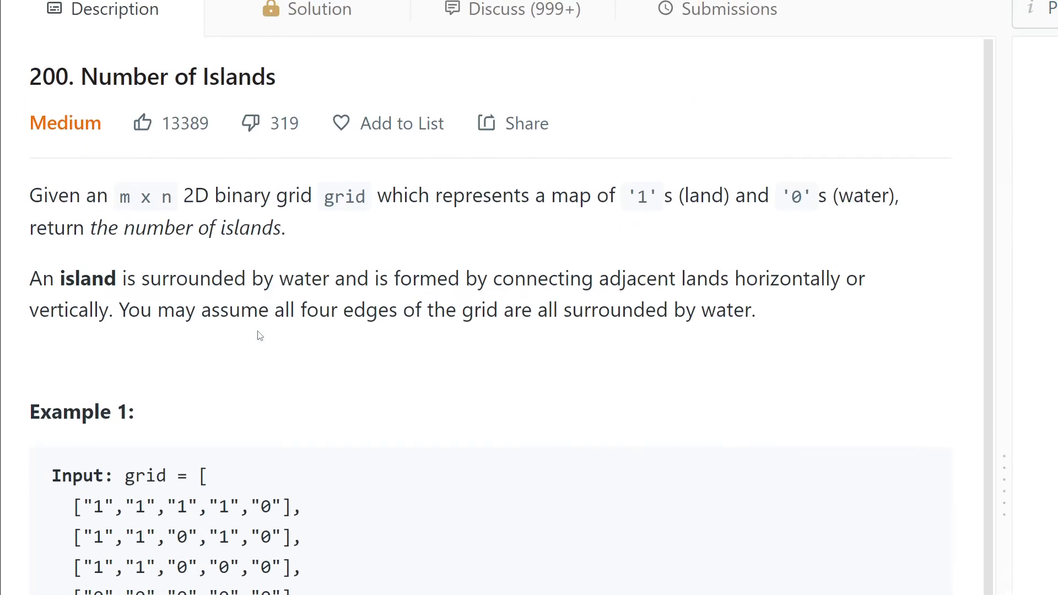
pyautogui.moveTo(179, 211)
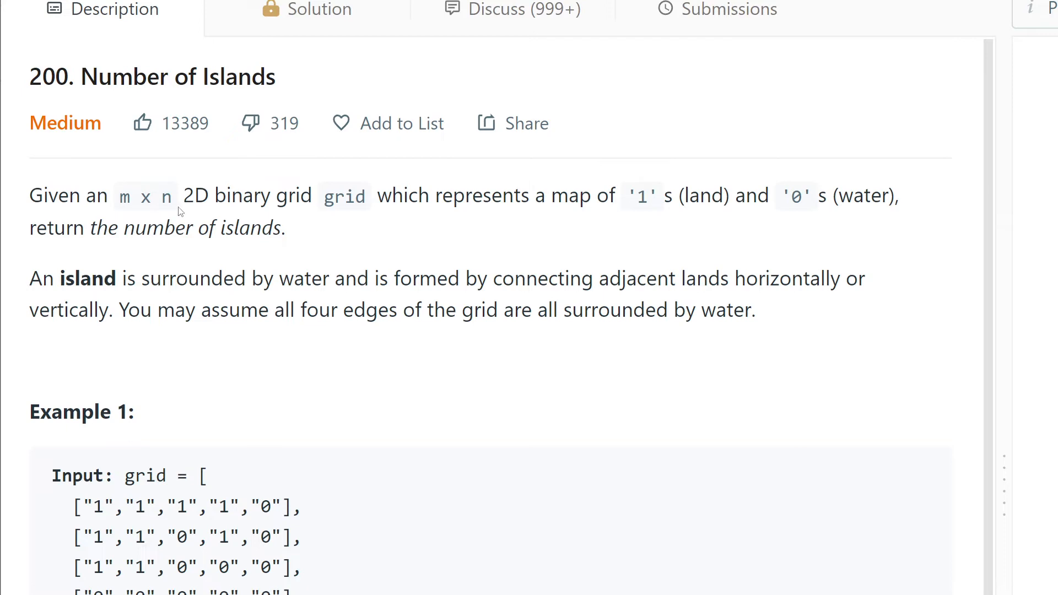
pyautogui.moveTo(431, 200)
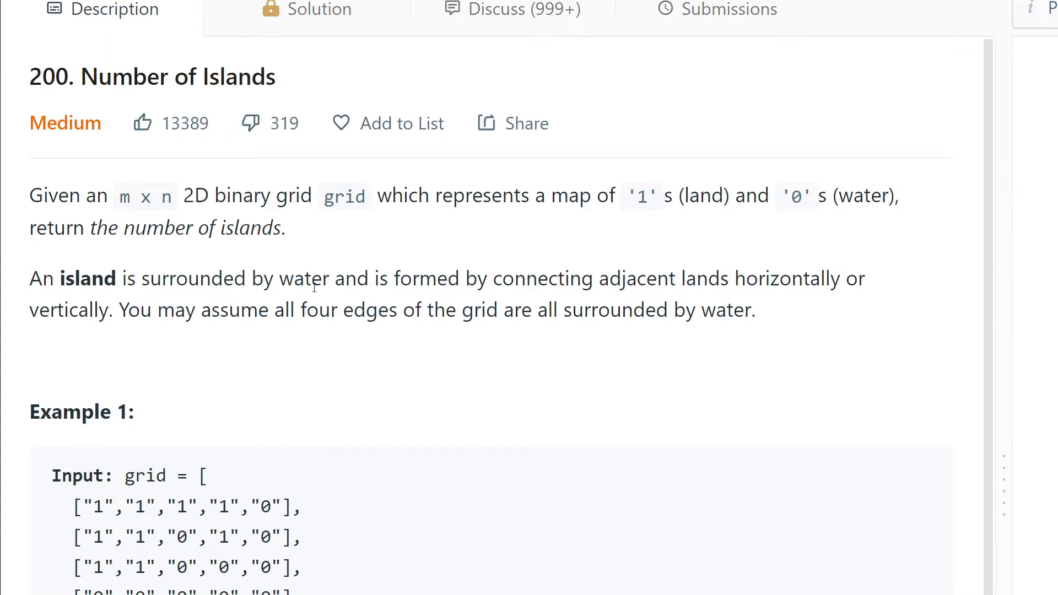
pyautogui.moveTo(520, 286)
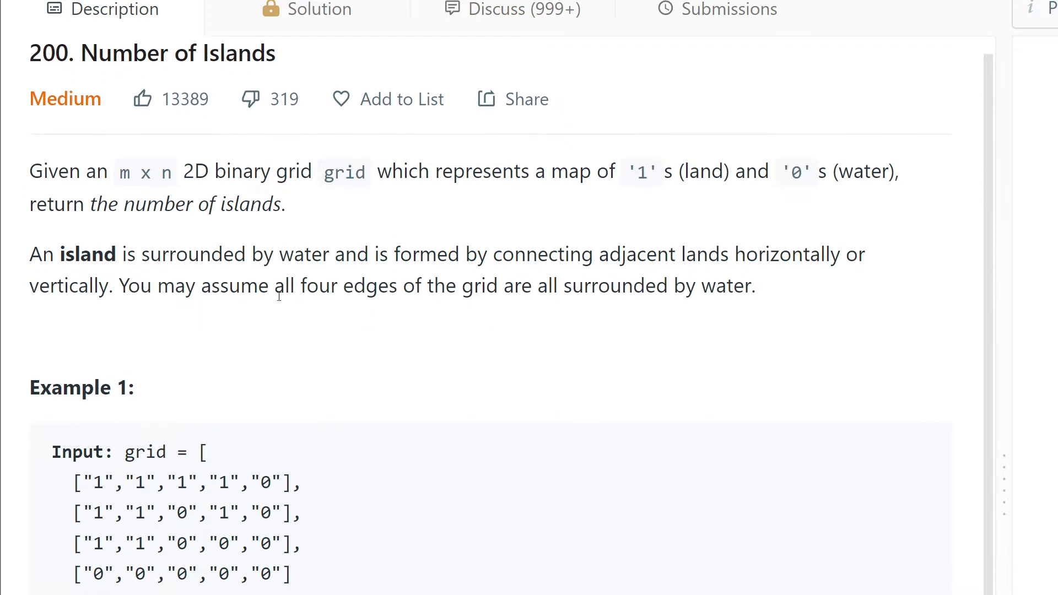
pyautogui.moveTo(145, 289)
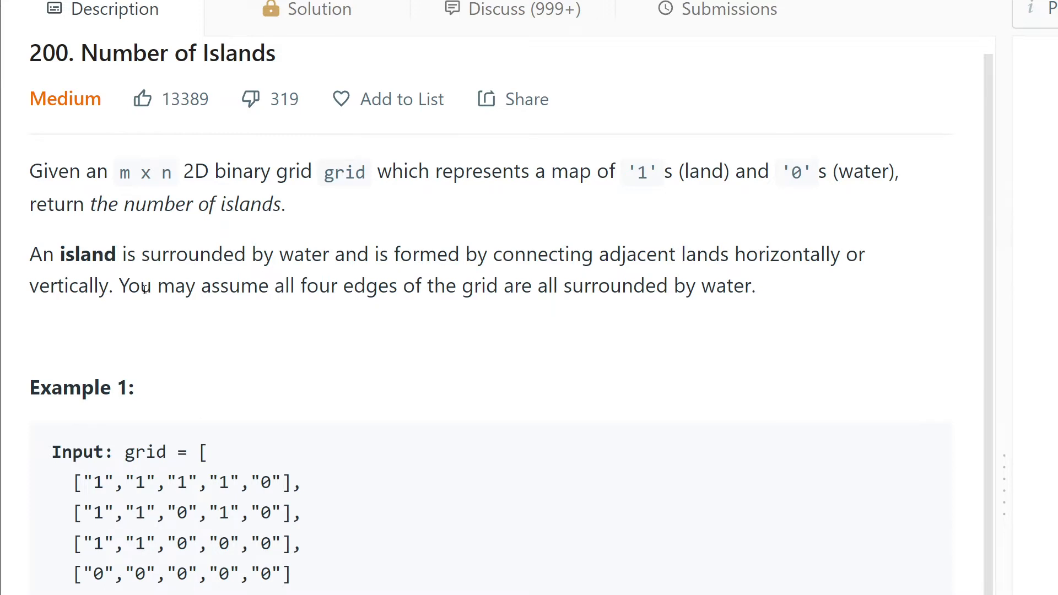
pyautogui.scroll(-3)
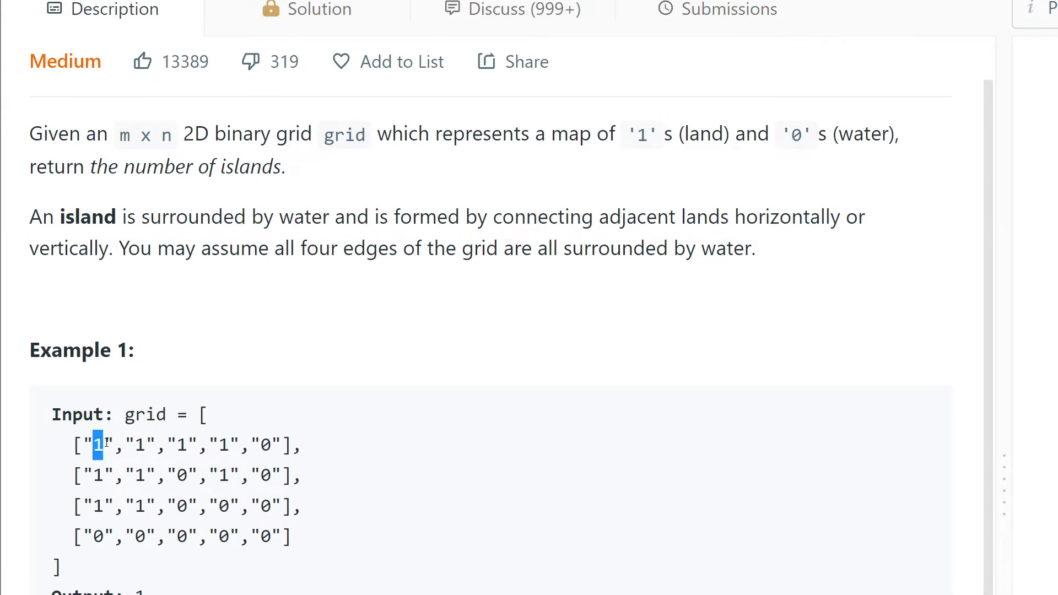
# Scroll the Description tab down to Example 2, whose expected output is 3
pyautogui.moveTo(96, 445); pyautogui.dragTo(191, 445)
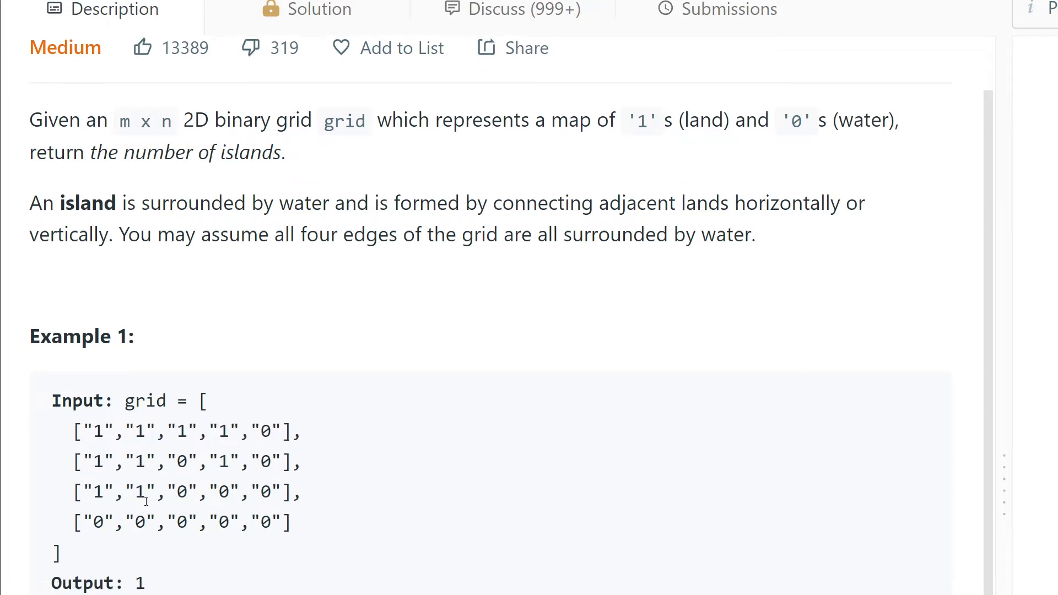
pyautogui.scroll(-3)
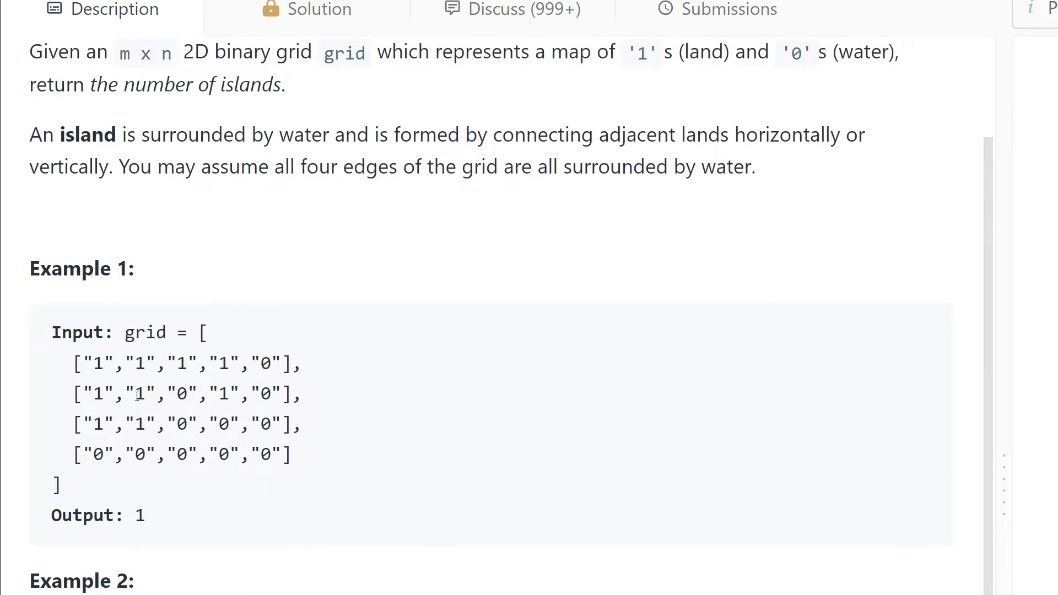
pyautogui.scroll(-3)
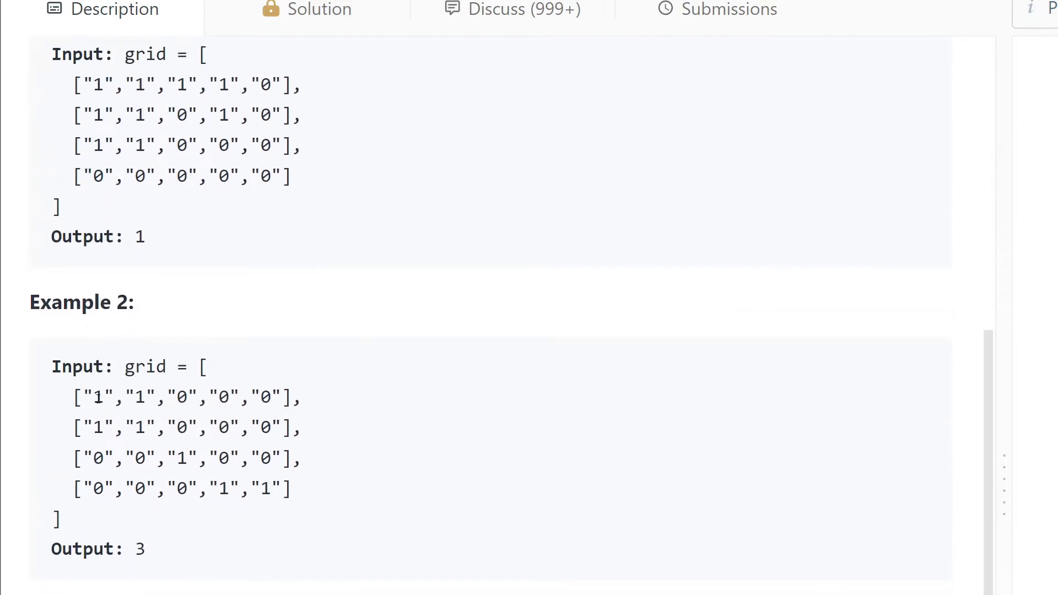
pyautogui.moveTo(95, 397); pyautogui.dragTo(145, 398)
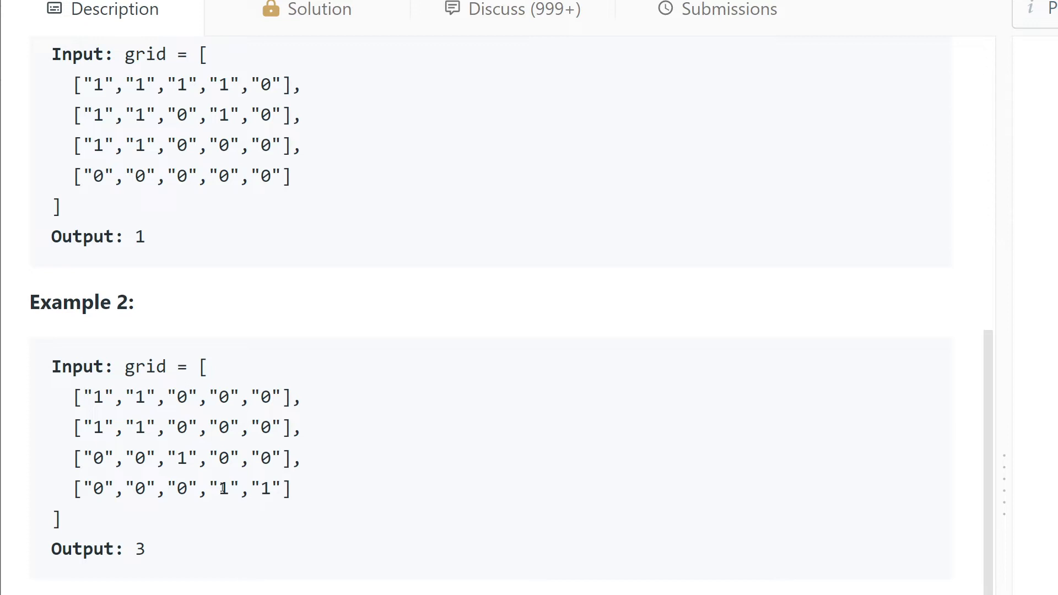
pyautogui.scroll(-3)
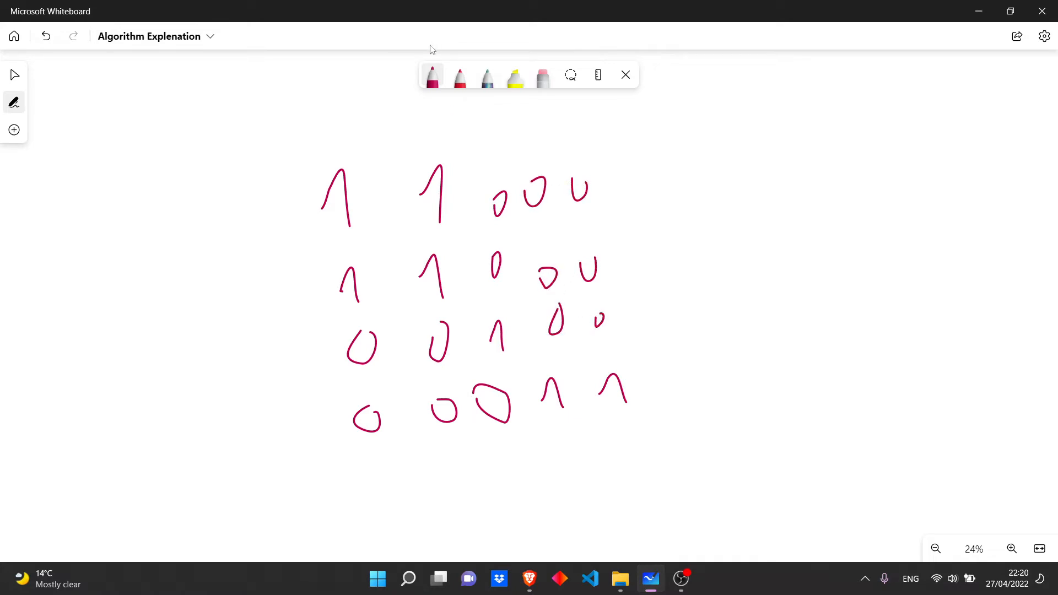
# Switch to black ink and draw two horizontal lines dividing the sketched grid's rows
pyautogui.click(433, 75)
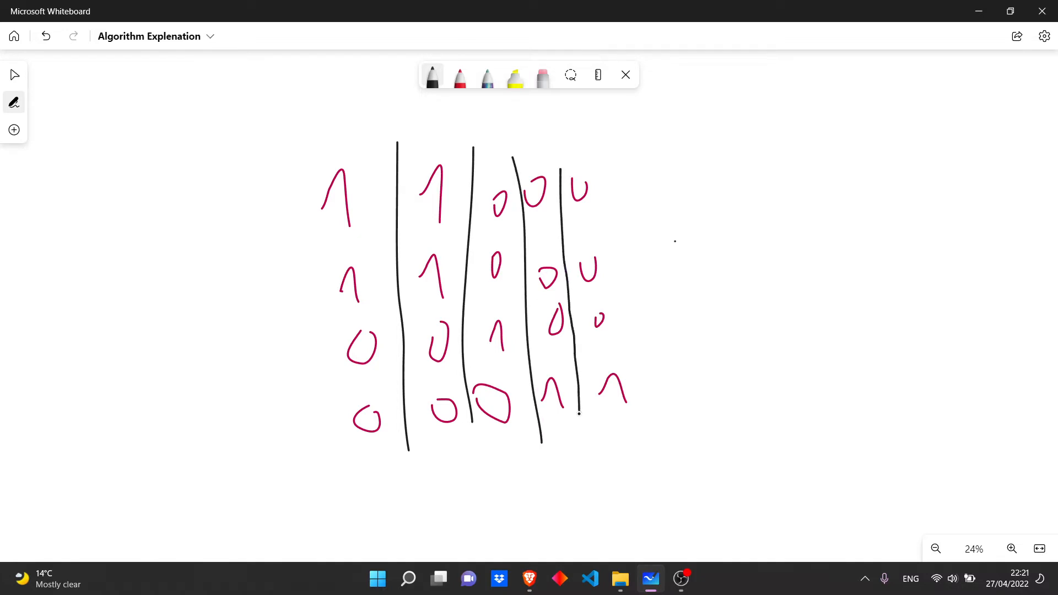
pyautogui.moveTo(317, 237); pyautogui.dragTo(597, 228)
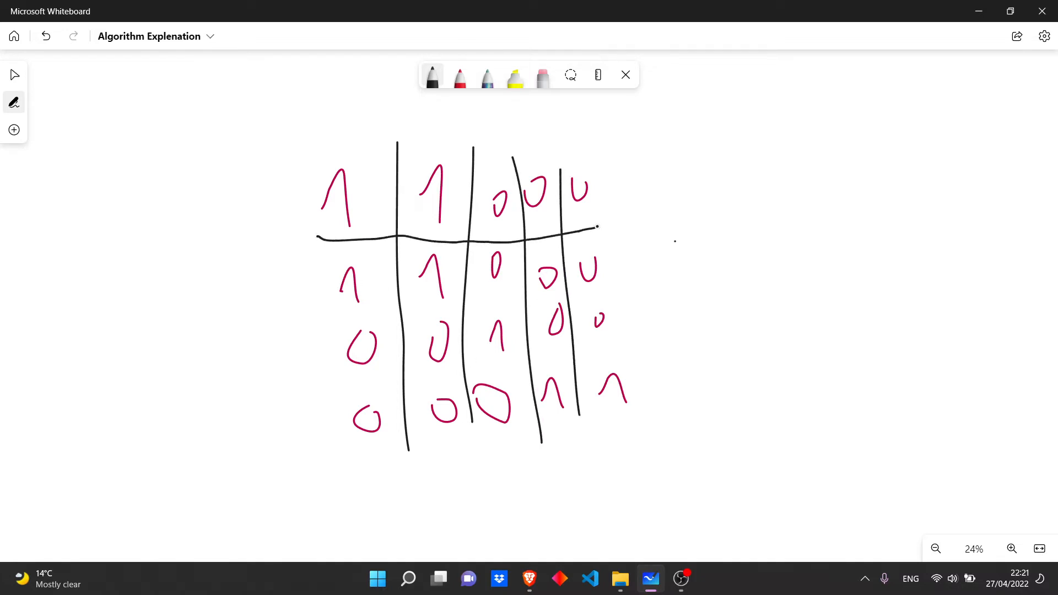
pyautogui.moveTo(314, 305); pyautogui.dragTo(632, 296)
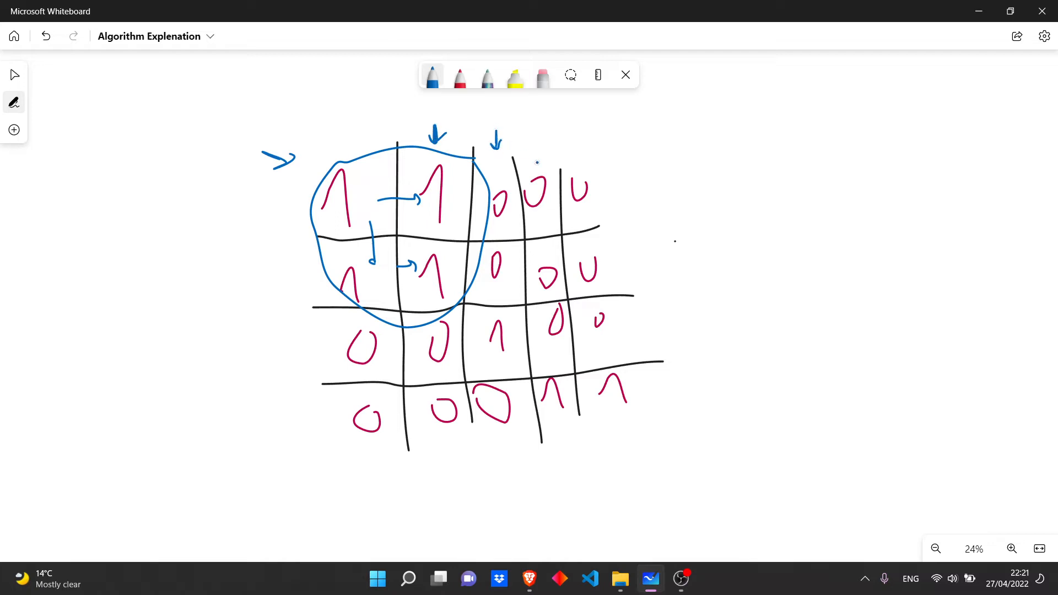
# Draw an arrow above the fourth column, circle the lone centre 1, and add arrows from it
pyautogui.moveTo(535, 138); pyautogui.dragTo(535, 162)
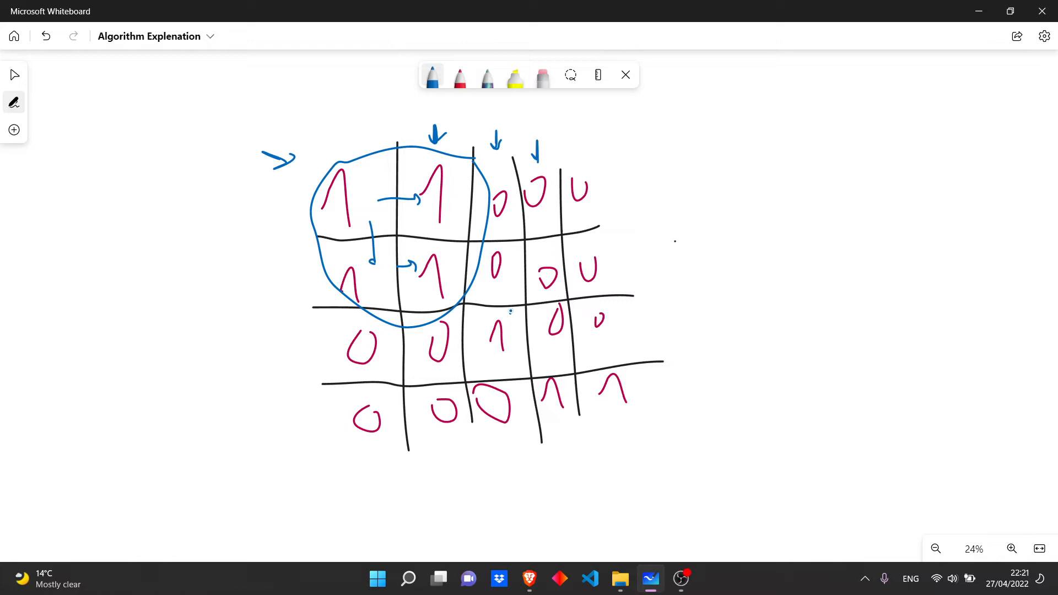
pyautogui.moveTo(486, 344); pyautogui.dragTo(516, 297)
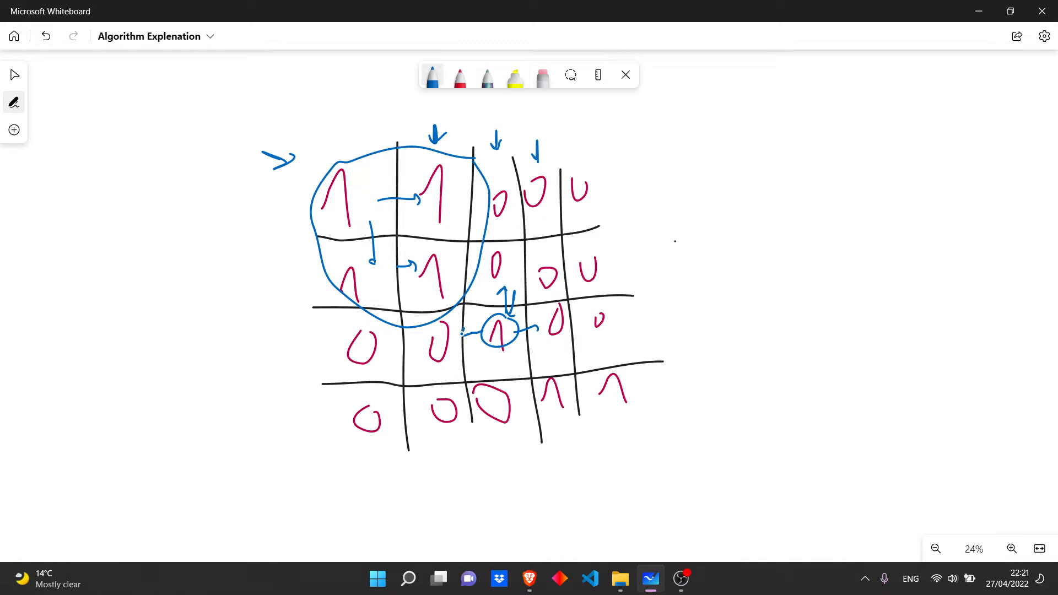
pyautogui.moveTo(502, 344); pyautogui.dragTo(501, 374)
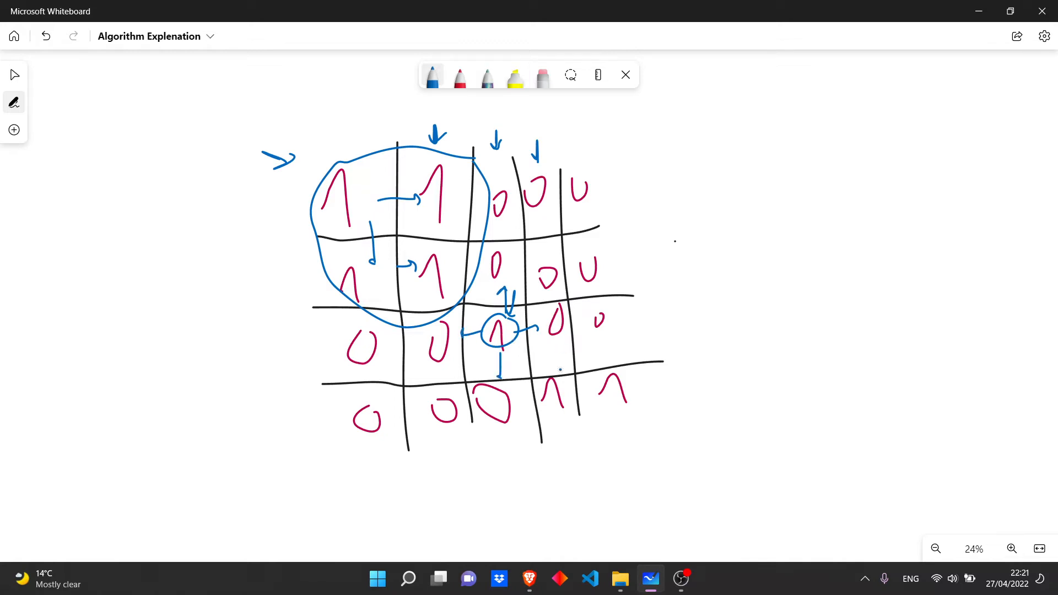
pyautogui.moveTo(559, 364); pyautogui.dragTo(568, 354)
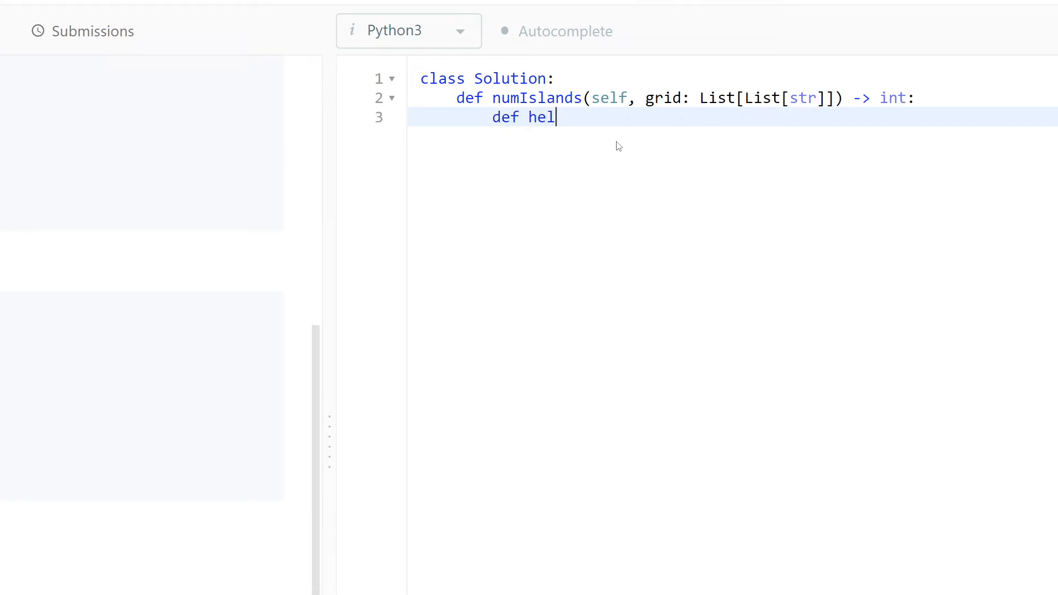
# Write helper(i,j) with a bounds check on i and j and grid[i][j] == '1'
pyautogui.write('per(i')
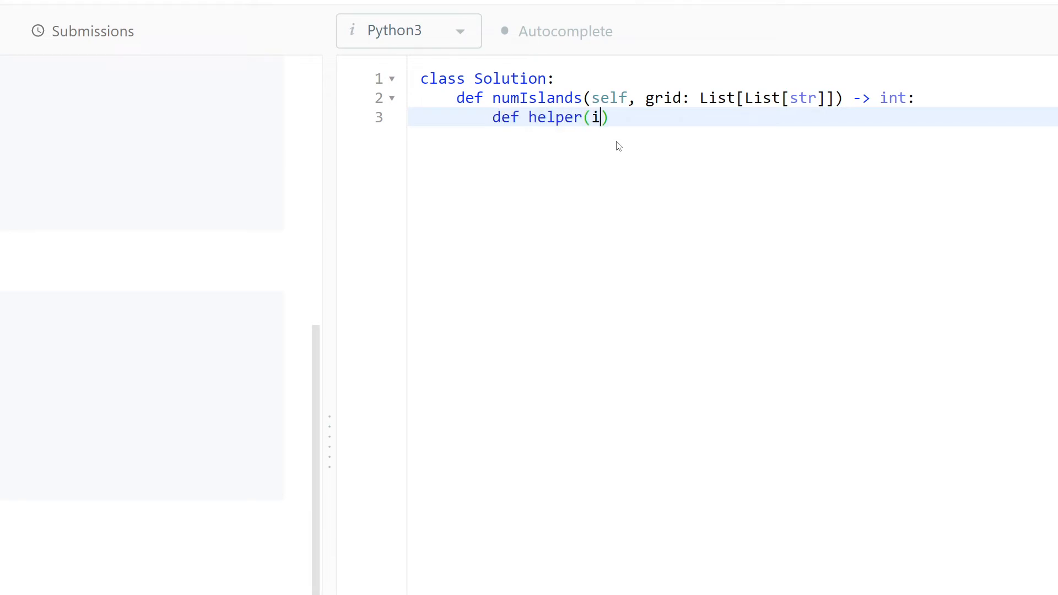
pyautogui.write(',j):')
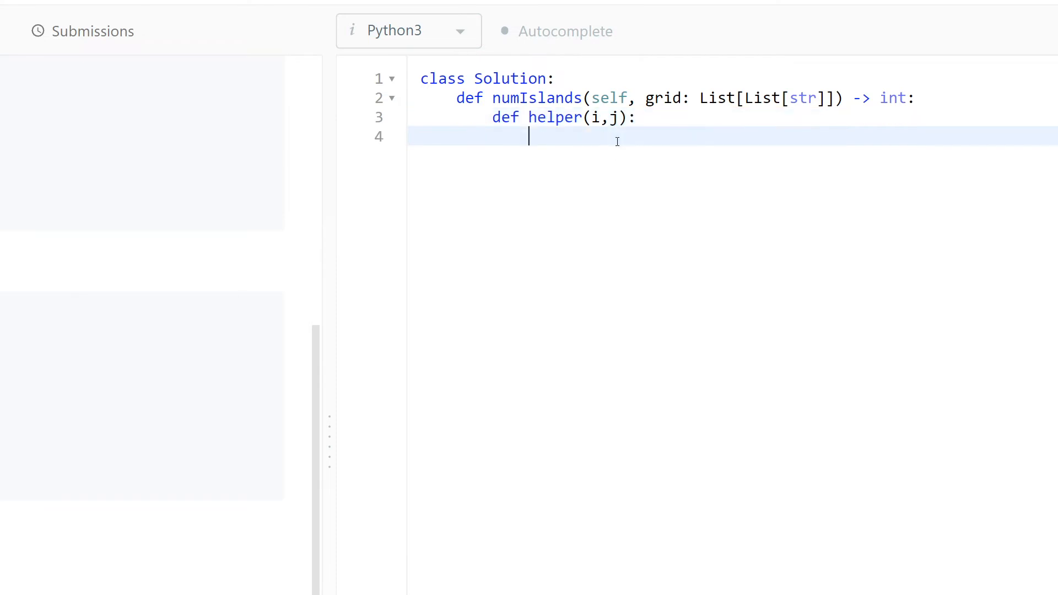
pyautogui.write('if')
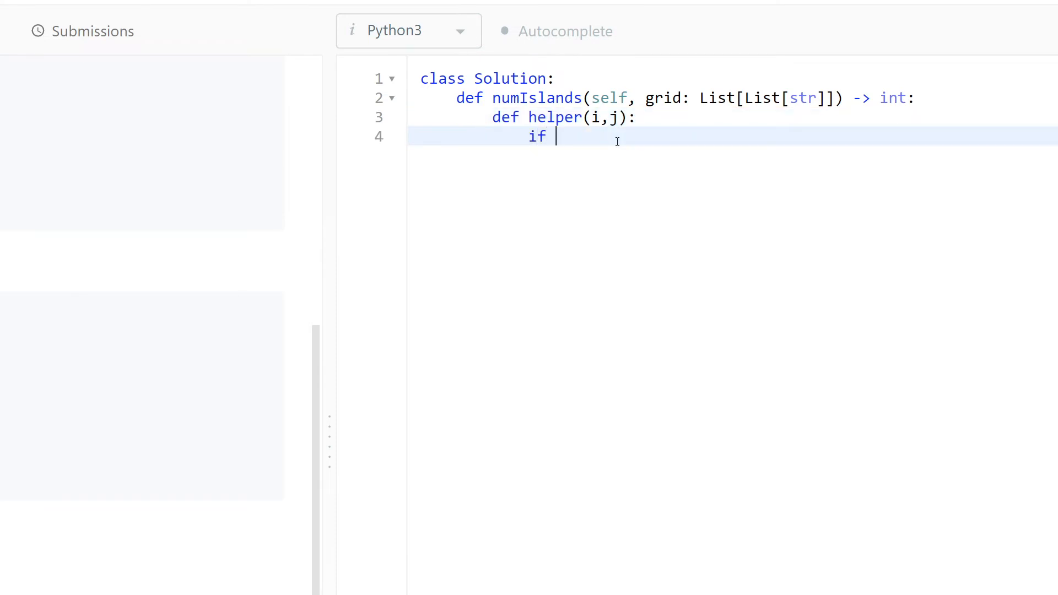
pyautogui.write('i')
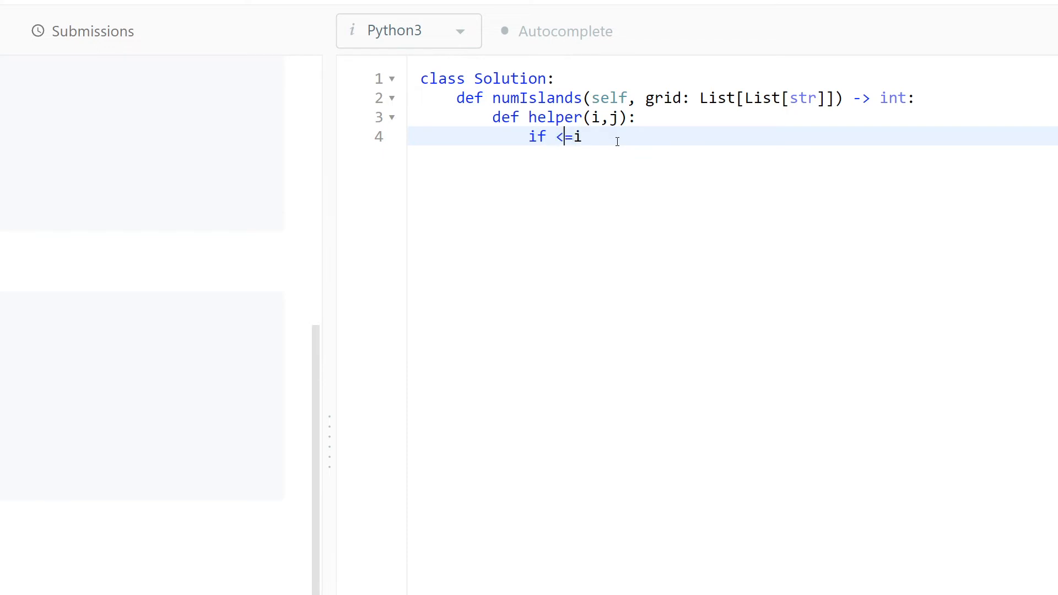
pyautogui.write('0')
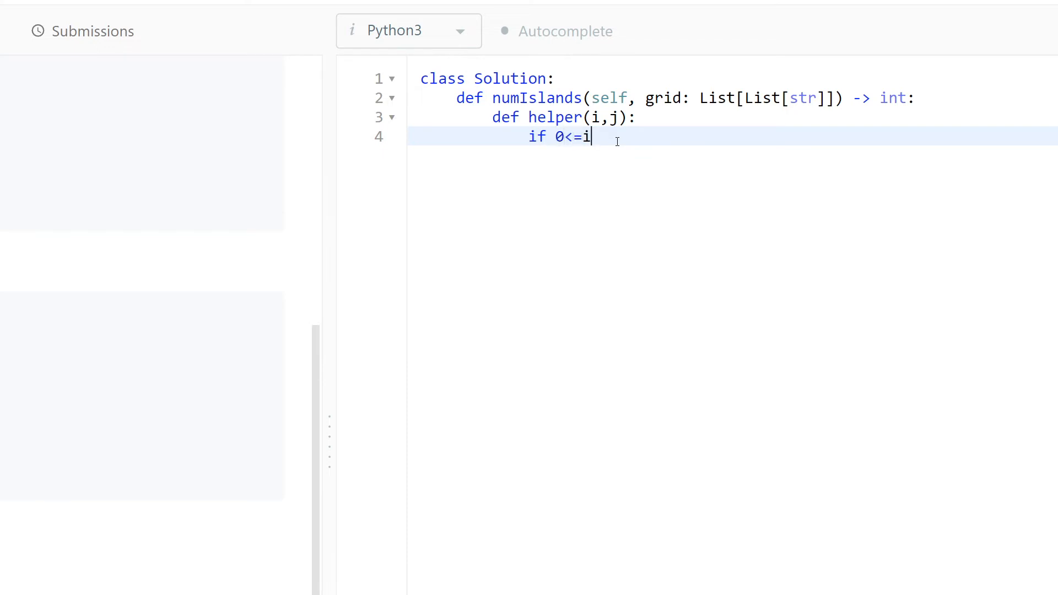
pyautogui.write('<len')
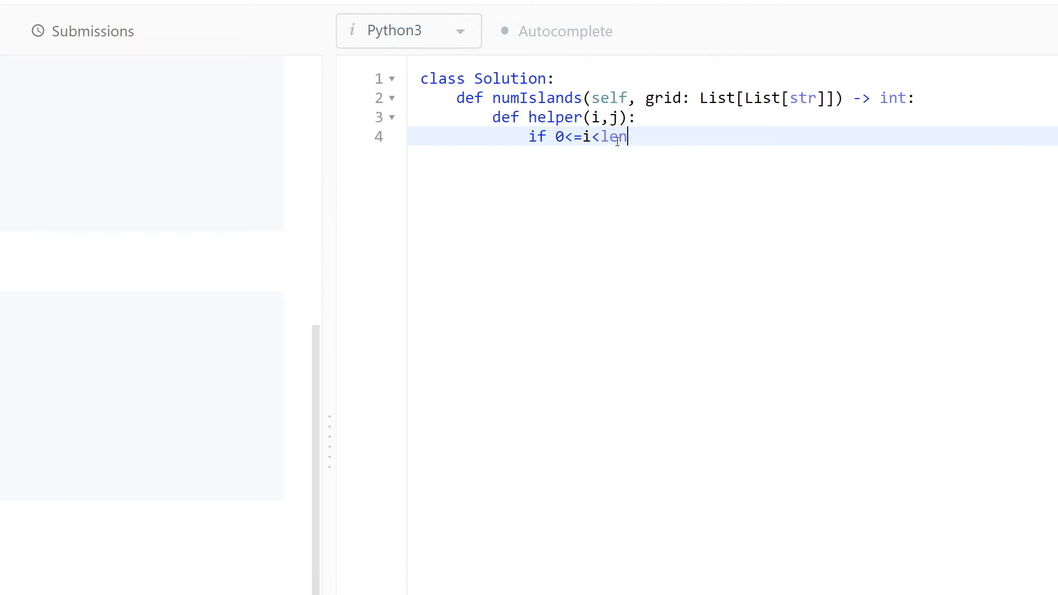
pyautogui.write('(grid) an')
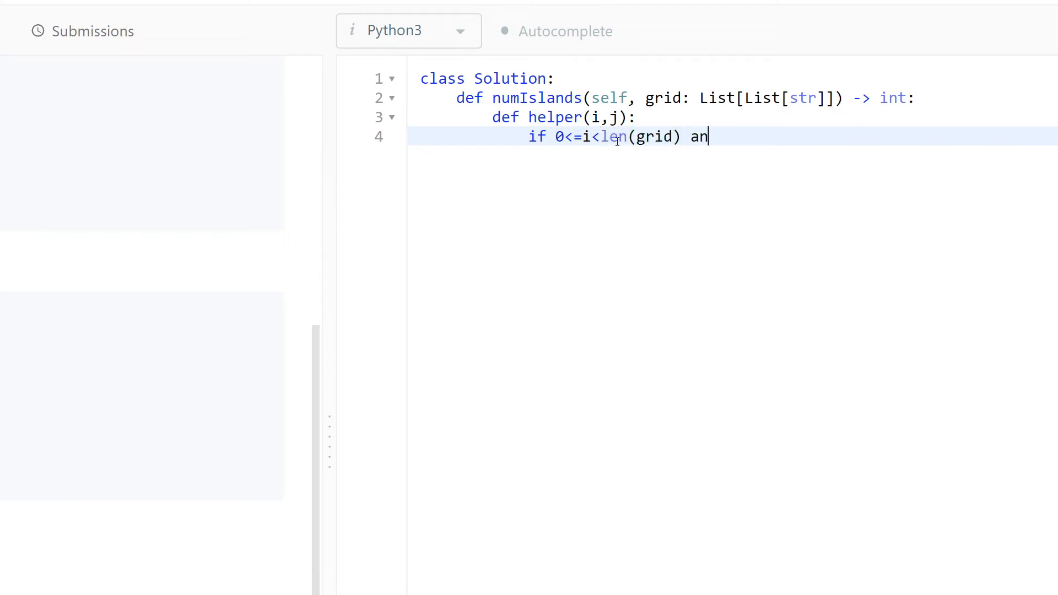
pyautogui.write('d')
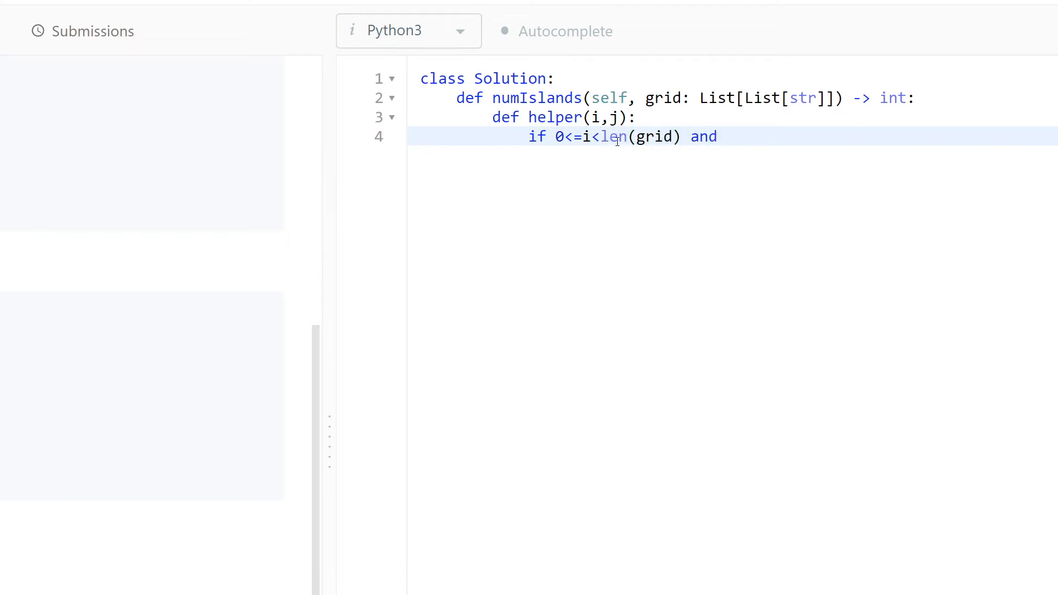
pyautogui.write('0<=j')
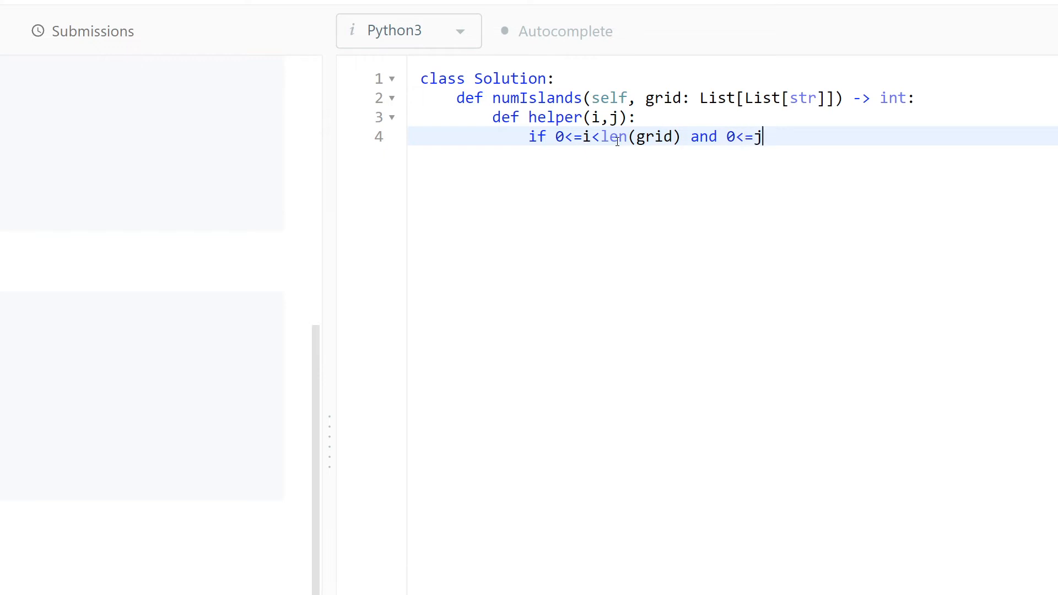
pyautogui.write('<')
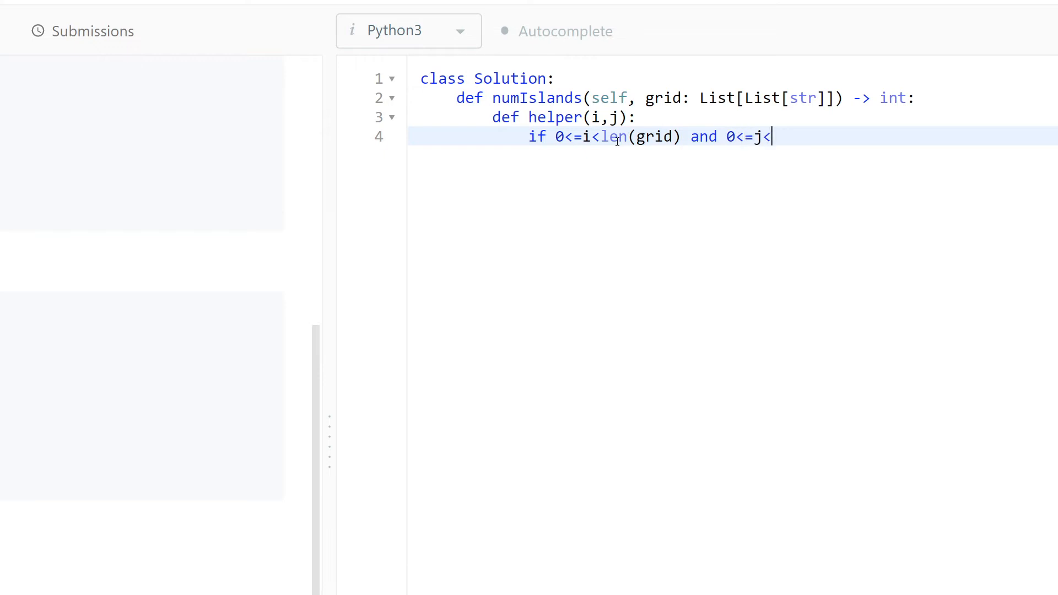
pyautogui.write('len(grid[0]) and')
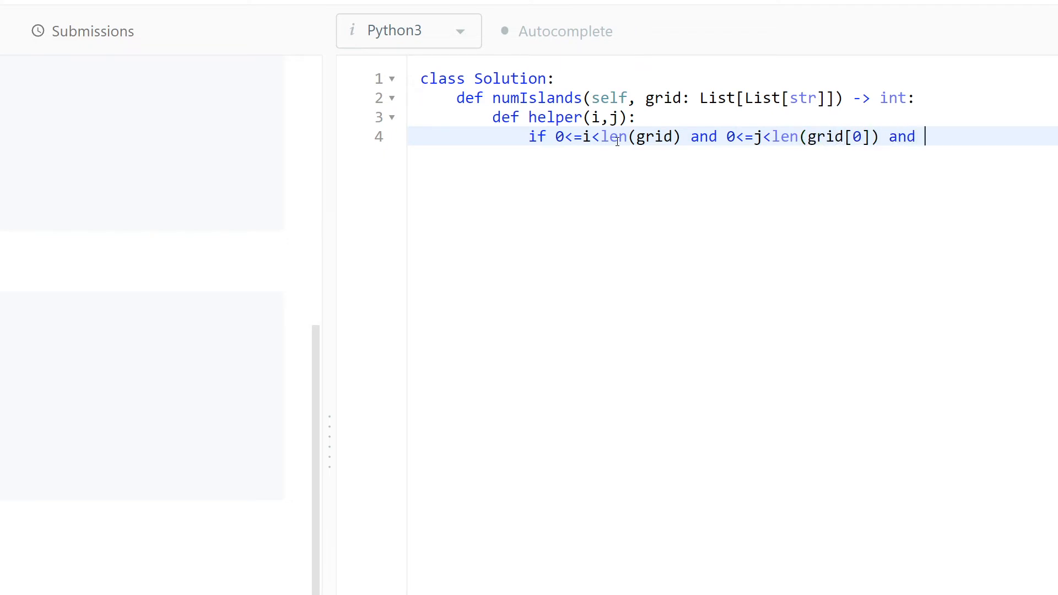
pyautogui.write('frid')
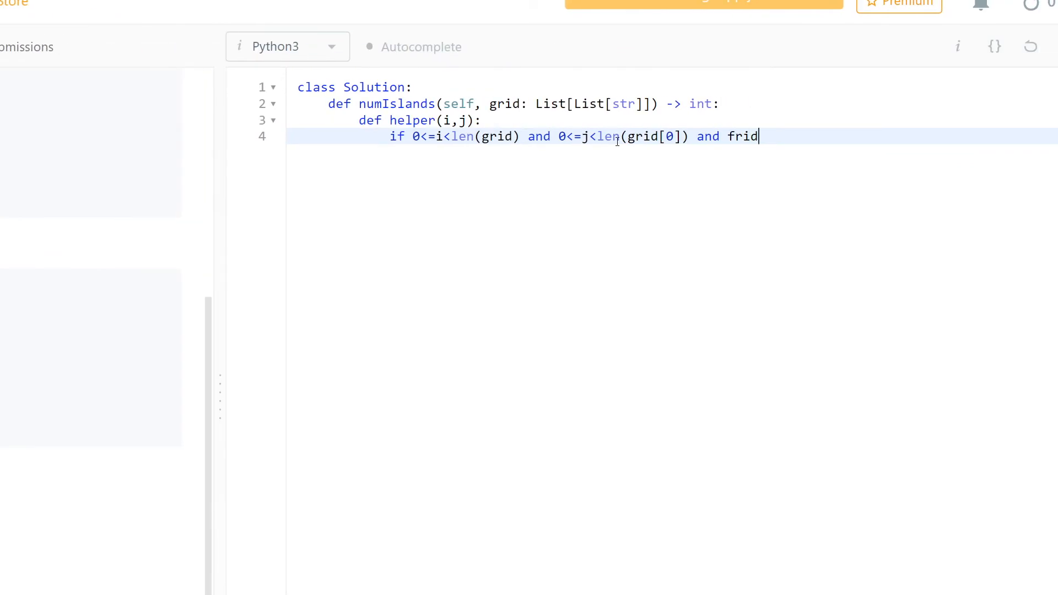
pyautogui.write('[i][]')
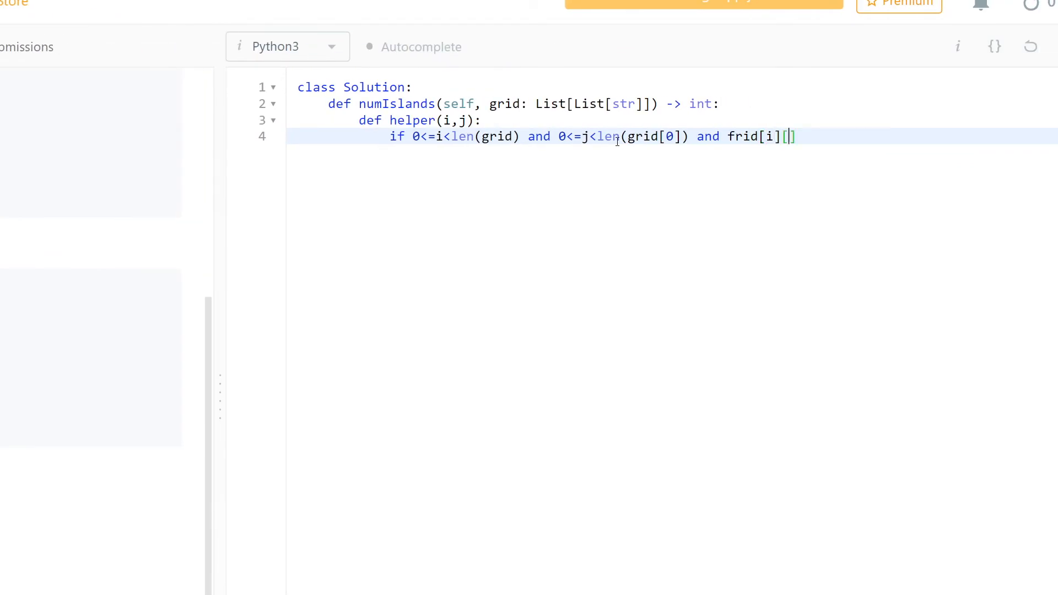
pyautogui.write('j] ==')
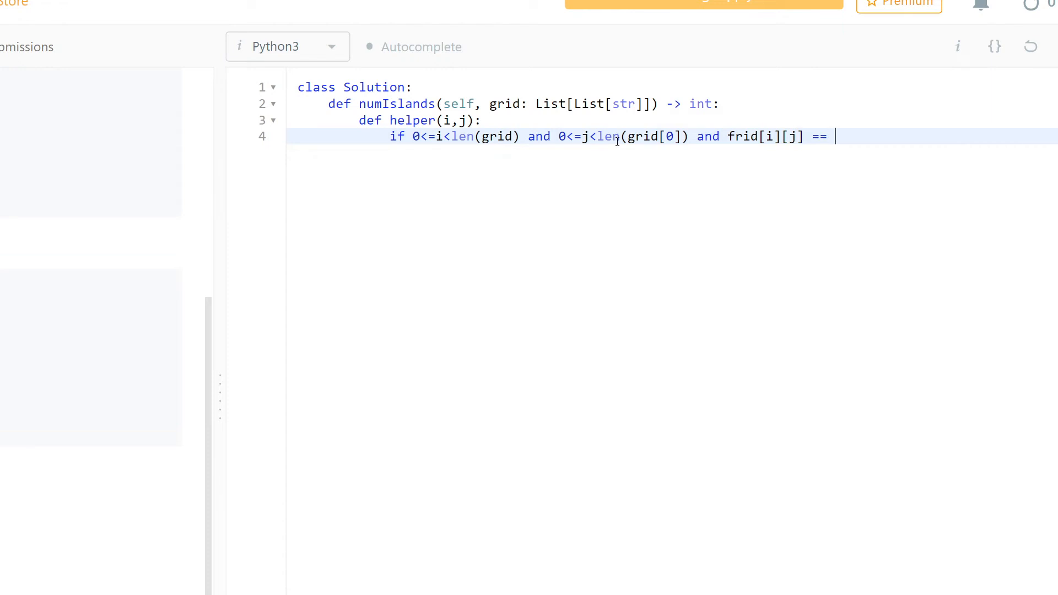
pyautogui.write("'1'")
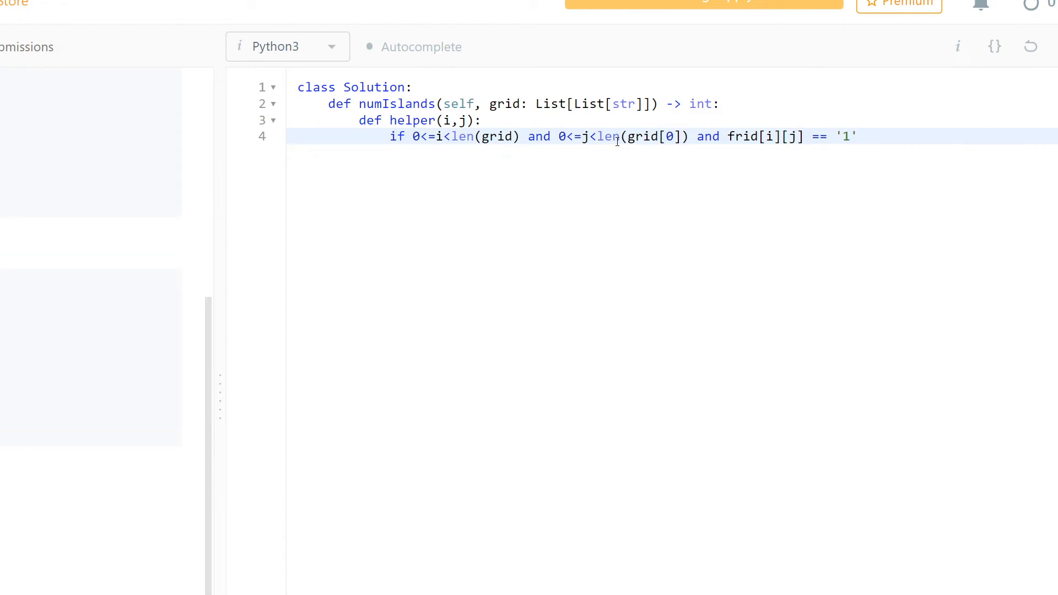
pyautogui.press('enter')
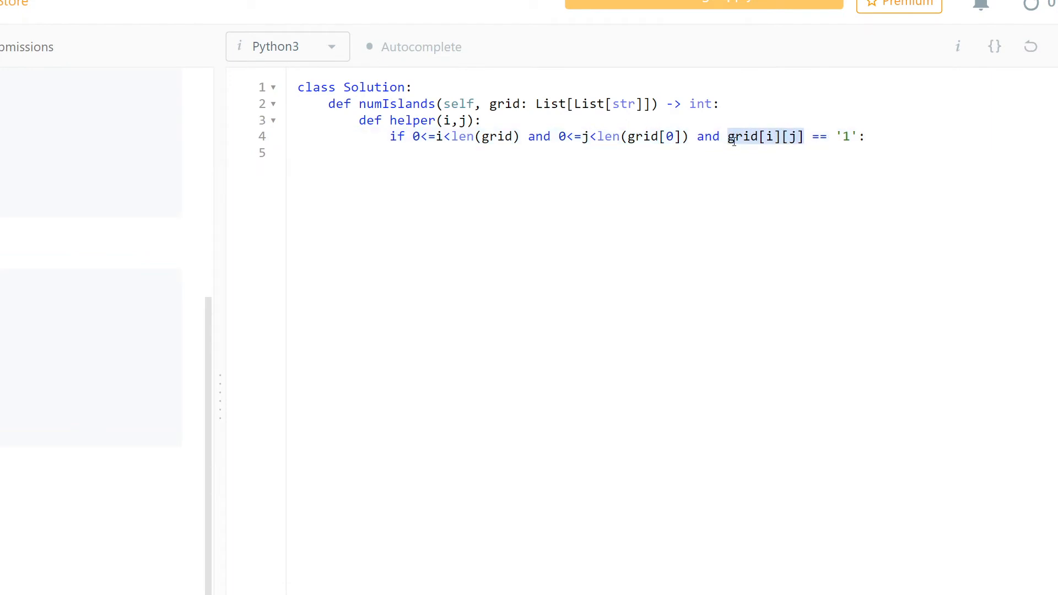
# Set grid[i][j] = 0 and add the four recursive helper calls at i±1 and j±1
pyautogui.write('grid[i][j] =')
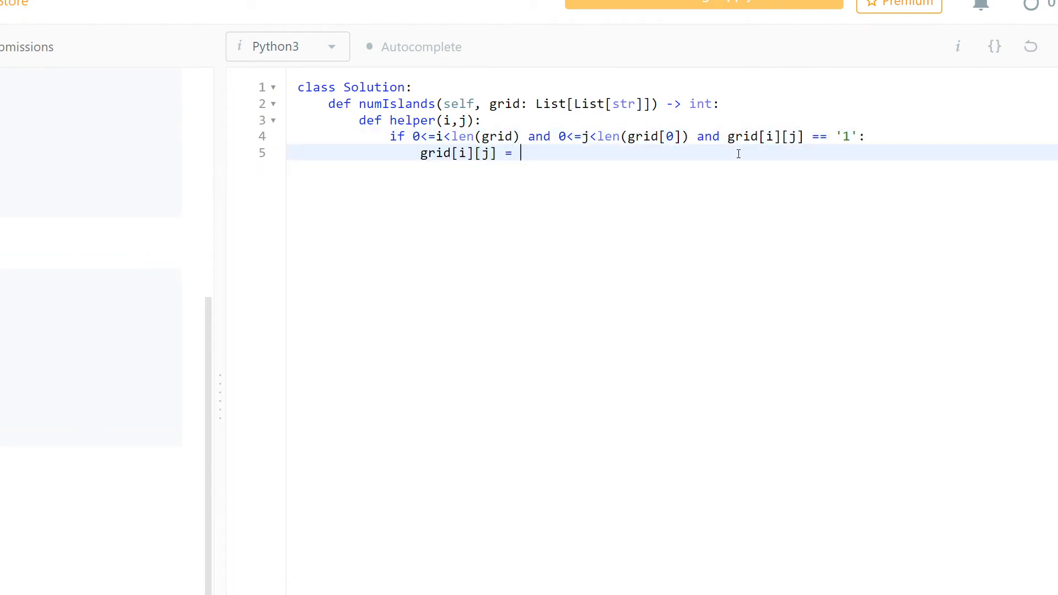
pyautogui.write('0')
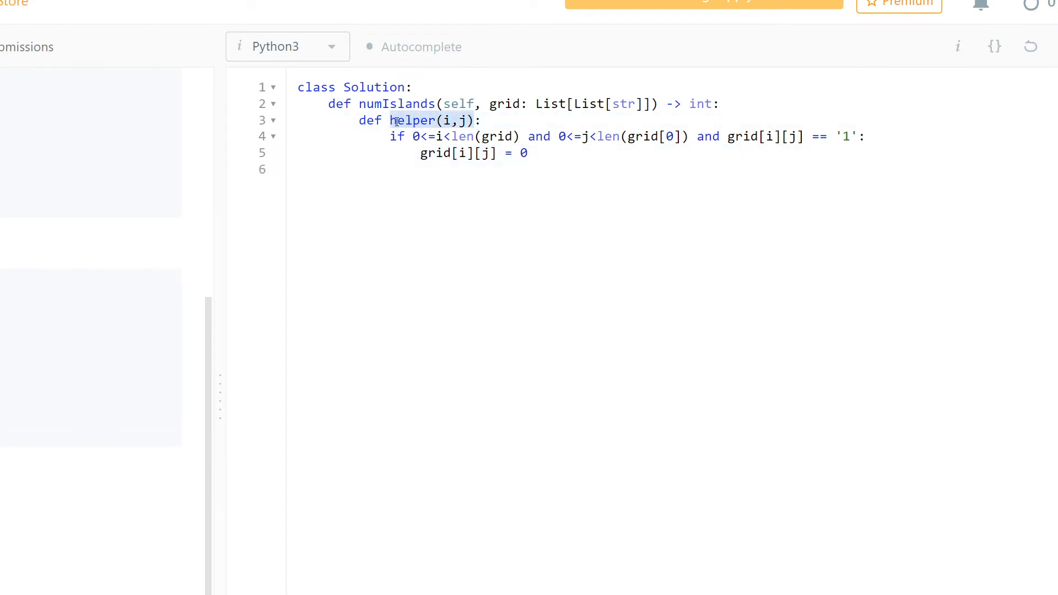
pyautogui.write('helper(i,j)')
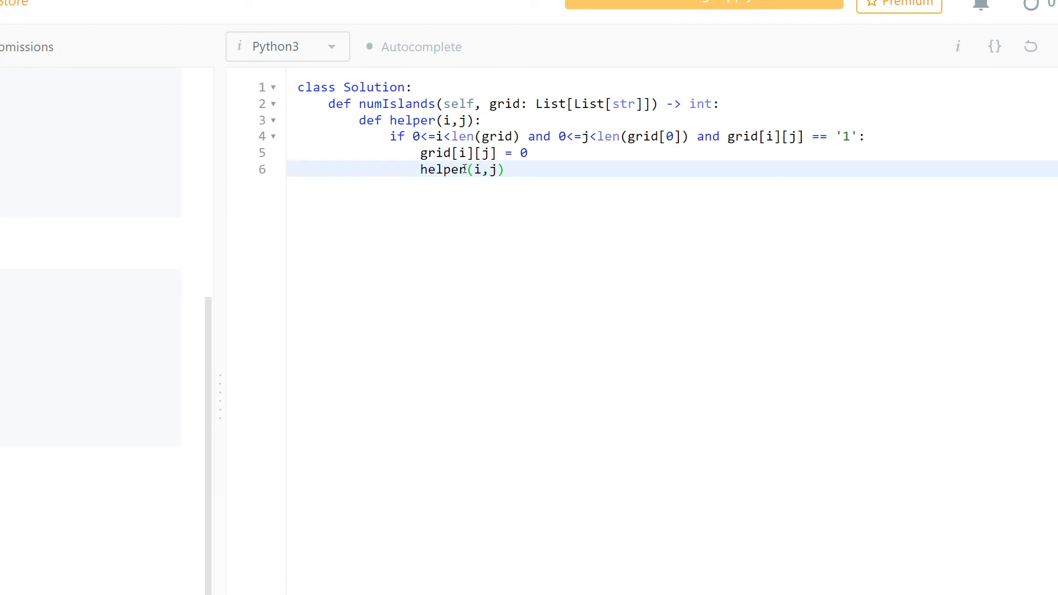
pyautogui.write('helper(i,j)')
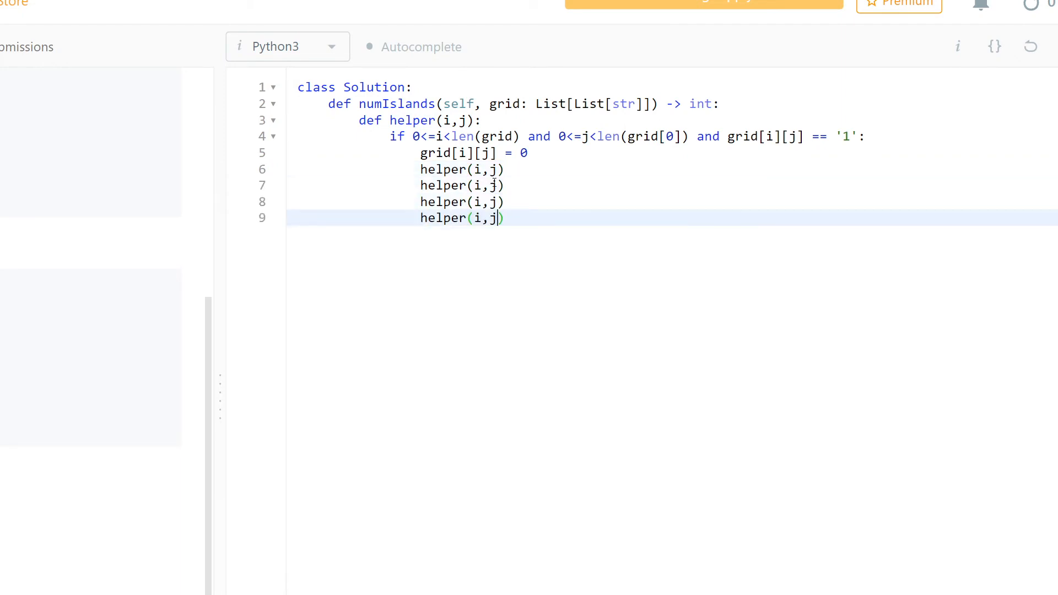
pyautogui.write('+1')
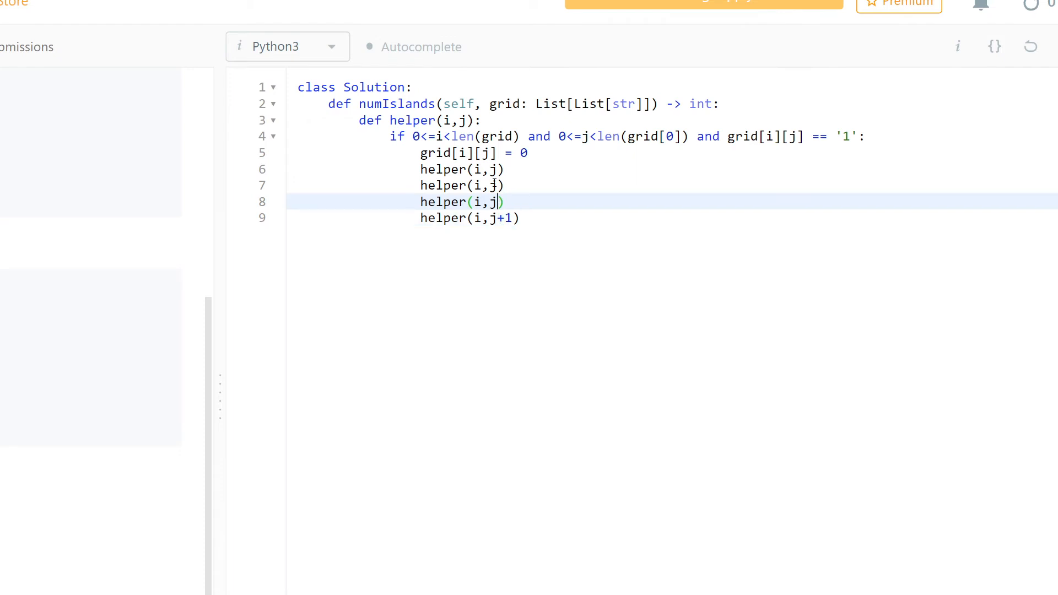
pyautogui.write('-1')
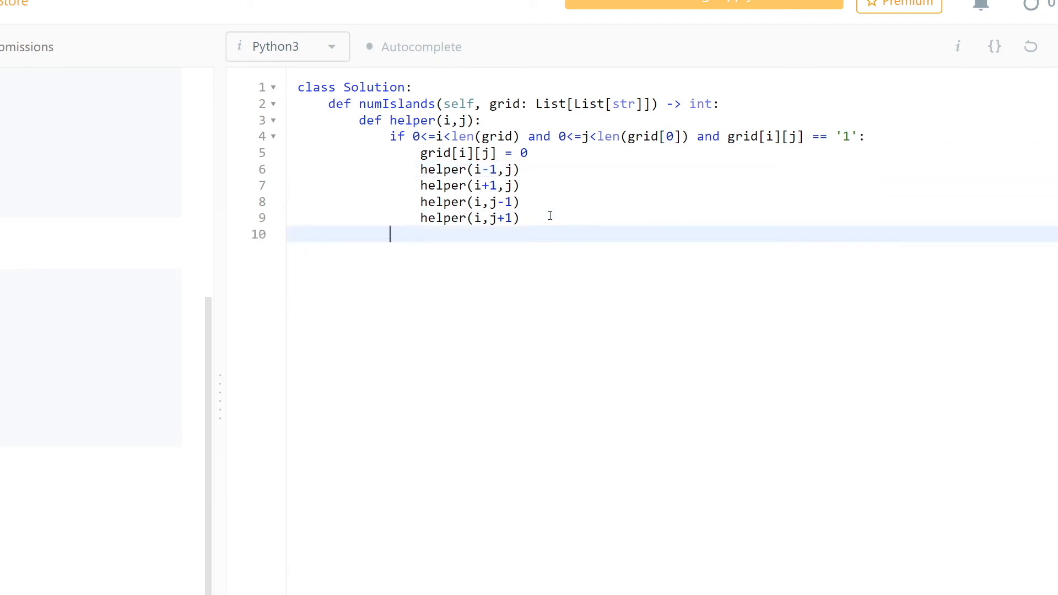
pyautogui.press('enter')
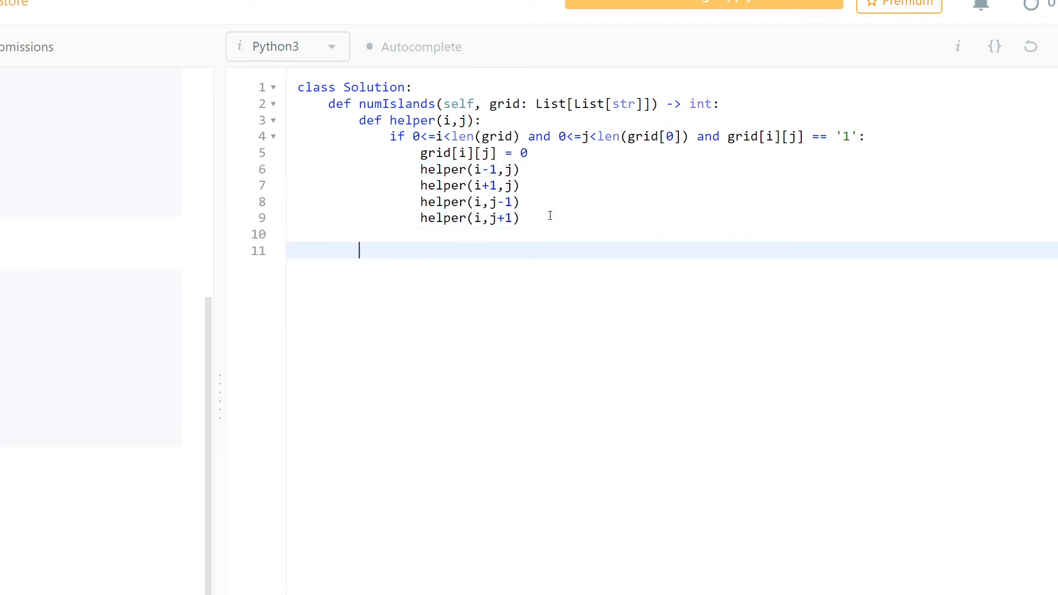
# Write nested for loops over range(len(grid)) rows and each row's columns
pyautogui.write('for i')
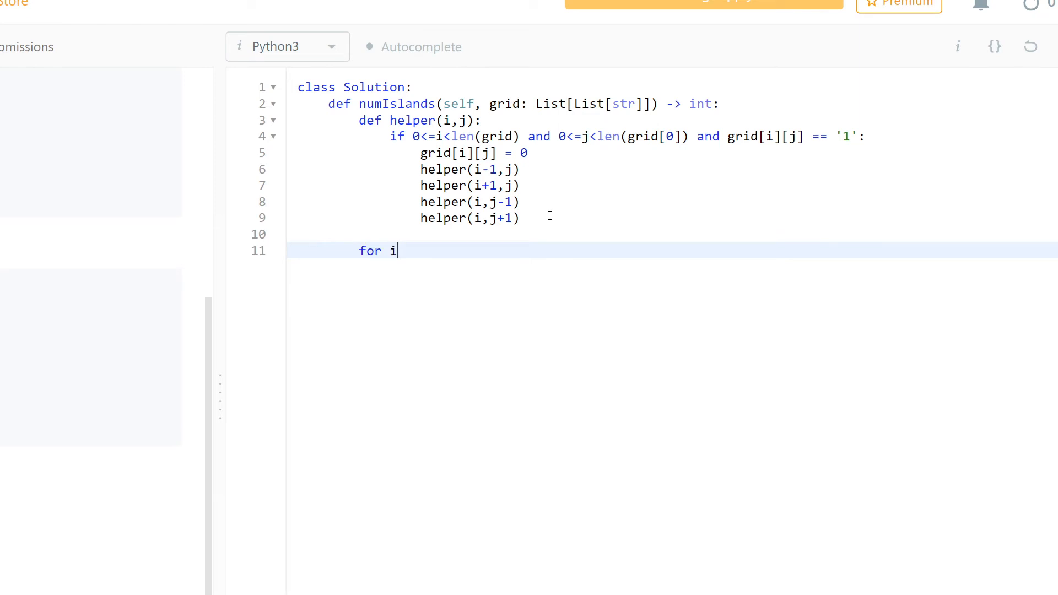
pyautogui.write('in range(le')
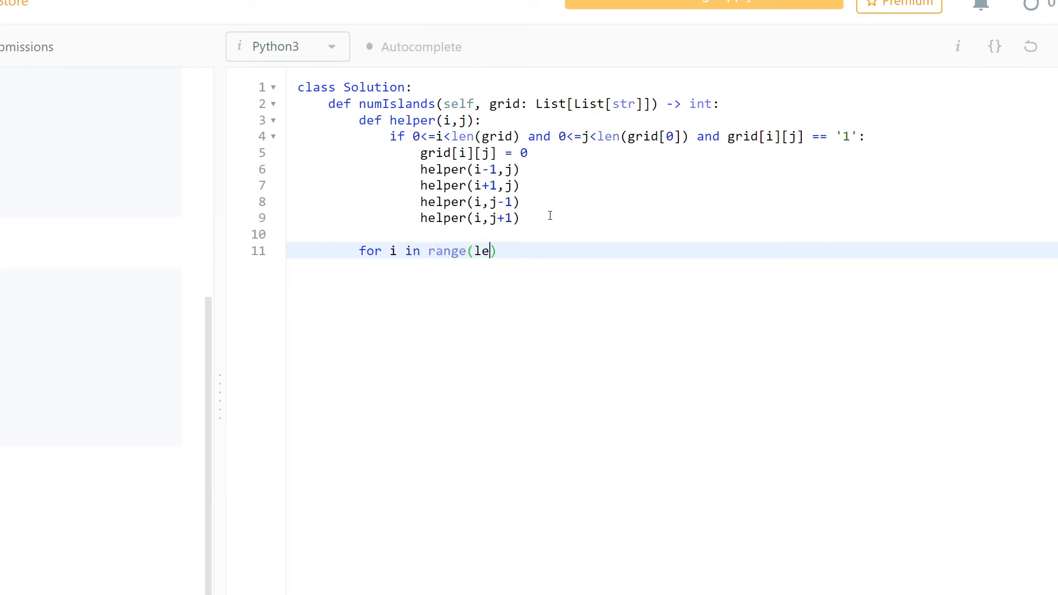
pyautogui.write('n(grid)')
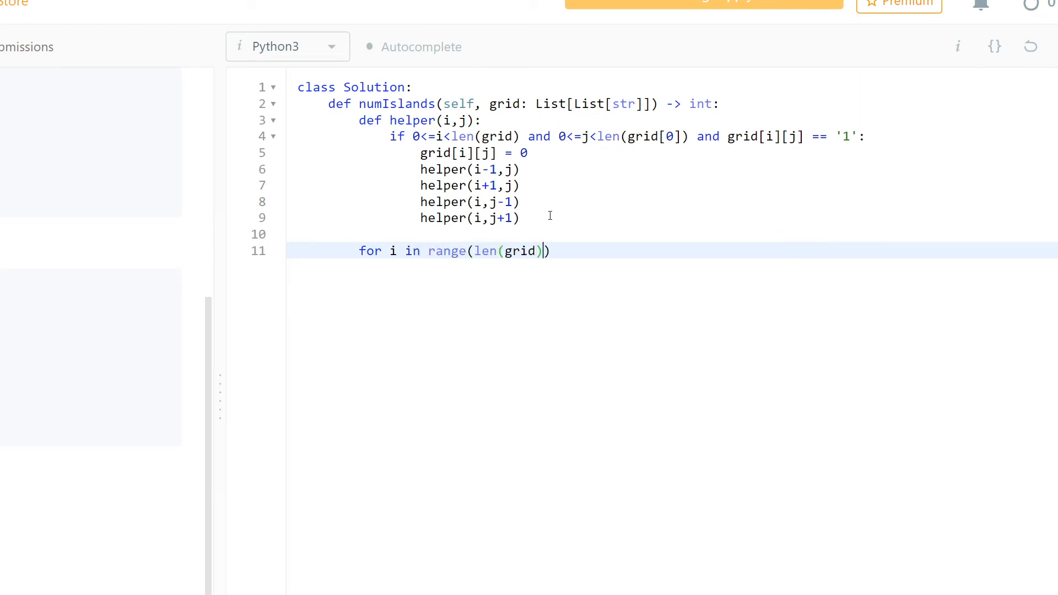
pyautogui.write(':')
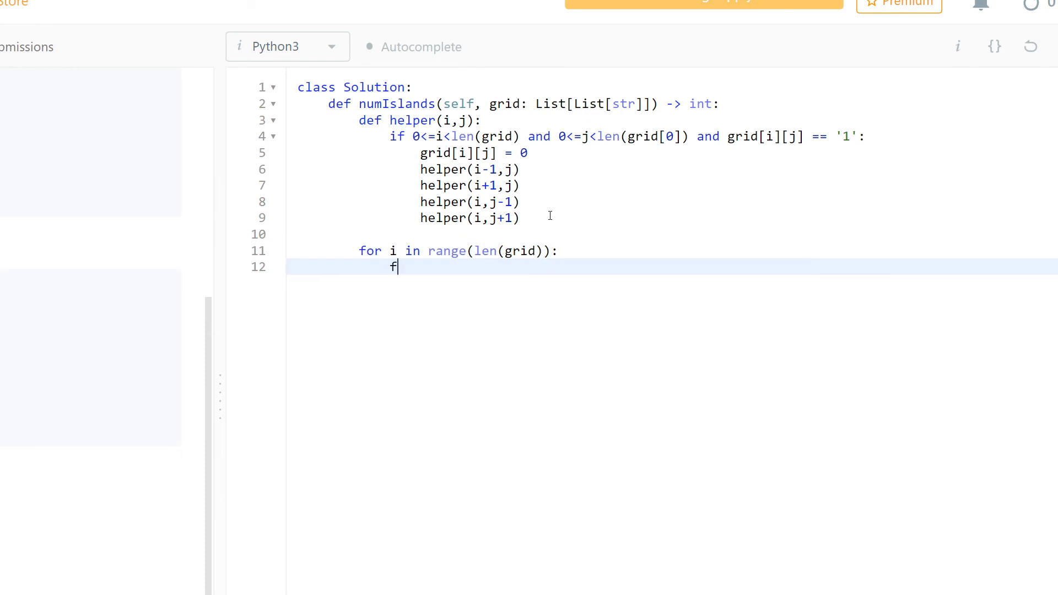
pyautogui.write('or j')
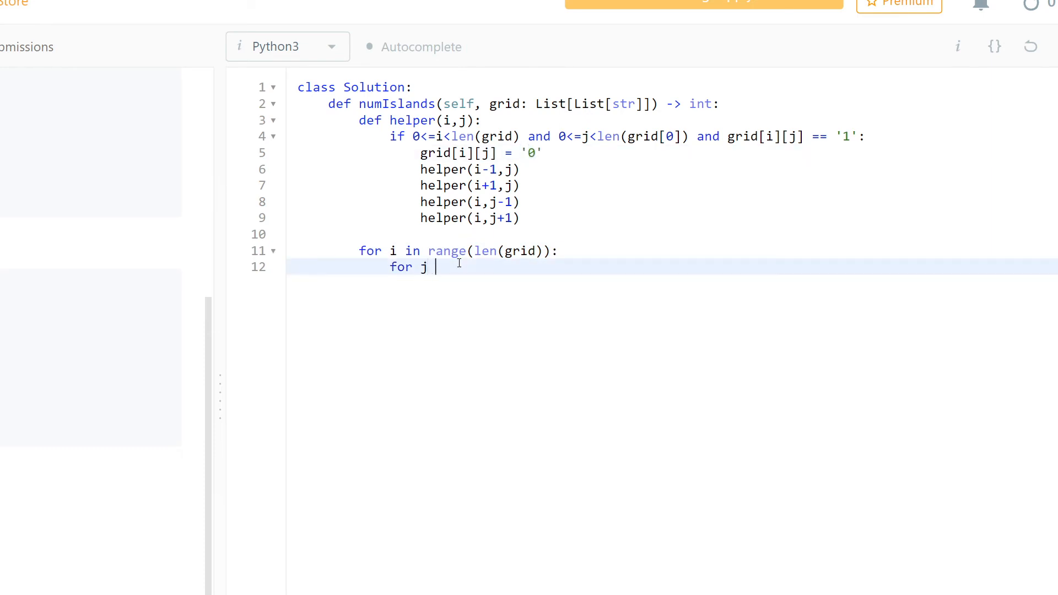
pyautogui.write('in range(l)')
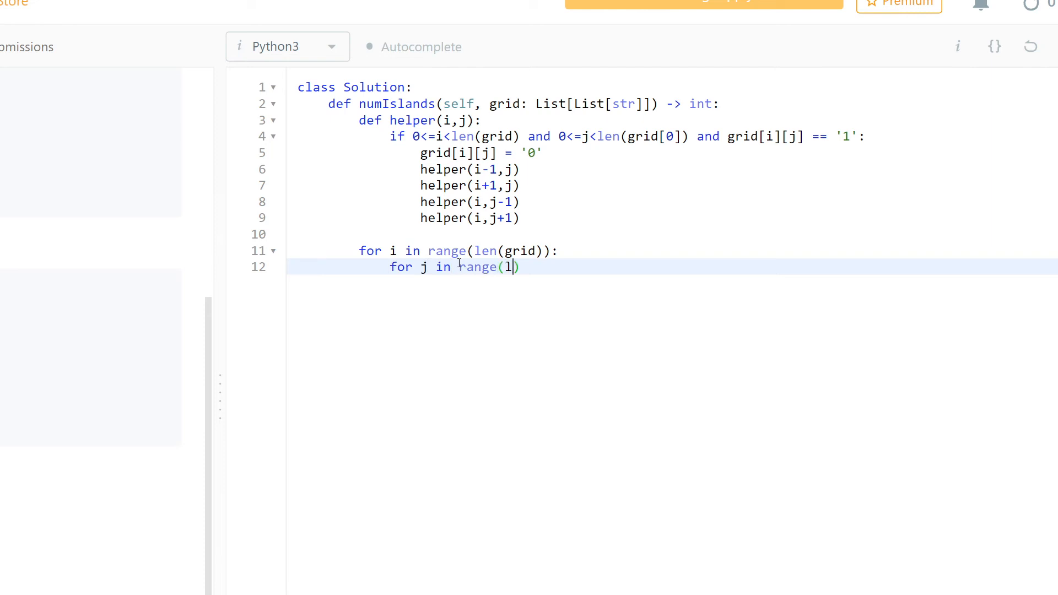
pyautogui.write('en(grid[0')
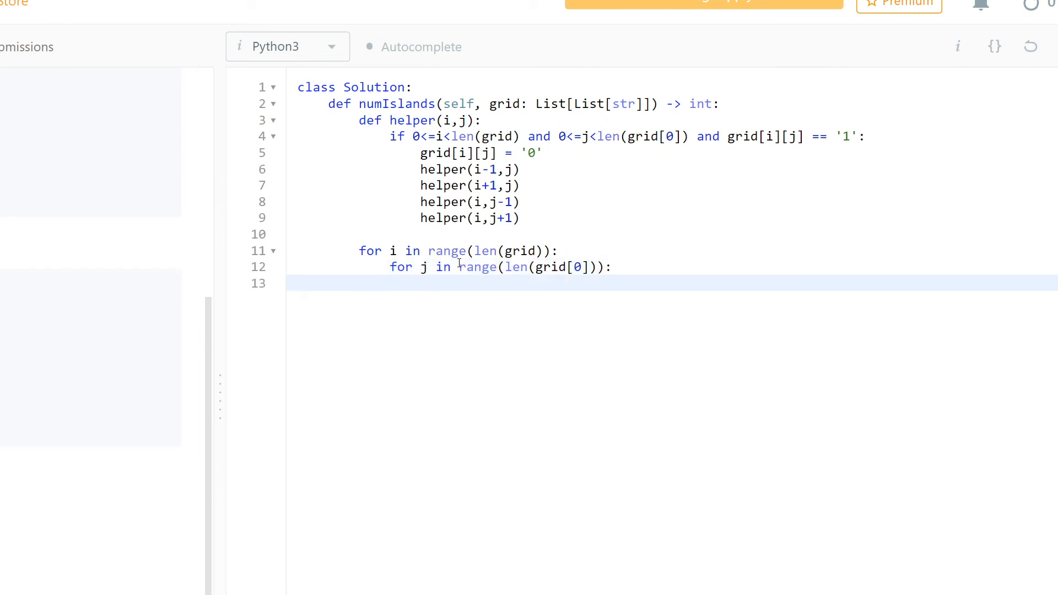
# Check grid[i][j], call helper(i,j), and add counter c = 0 with c += 1
pyautogui.write('grid[i]')
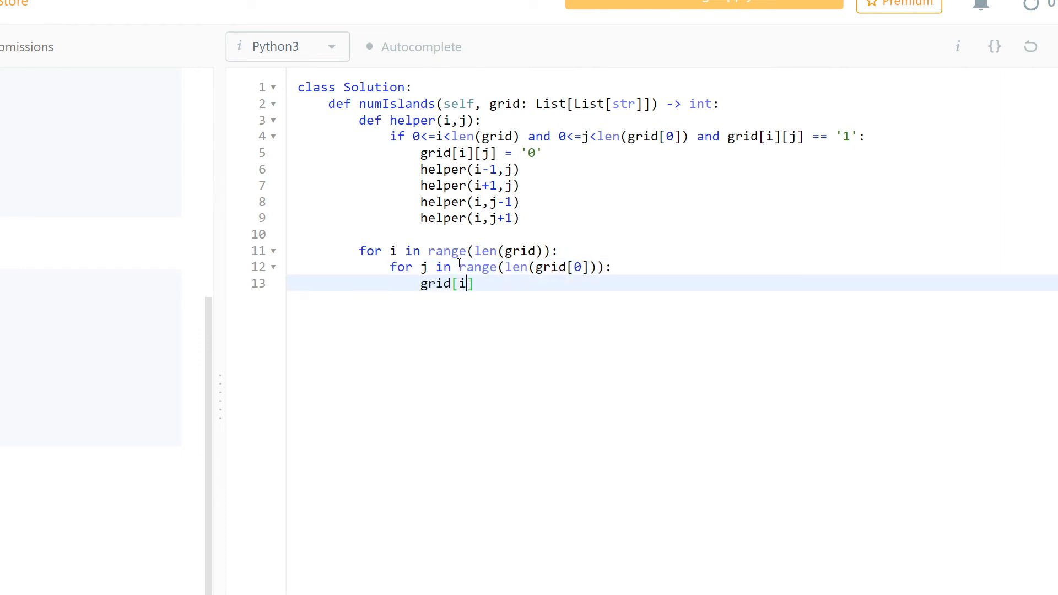
pyautogui.write('[j] == 1')
pyautogui.write('helper(iu')
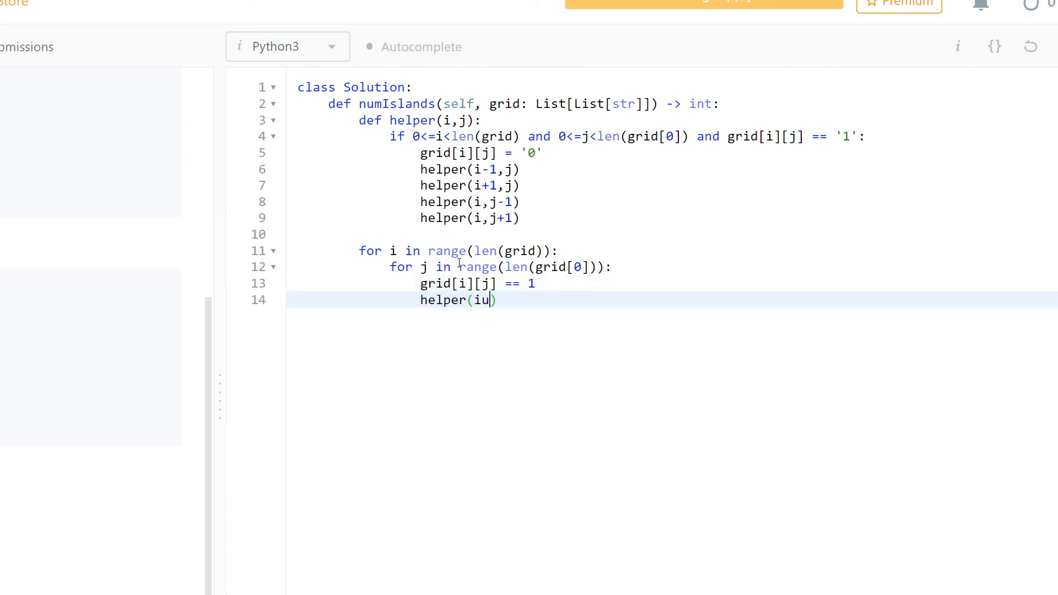
pyautogui.write(',j)')
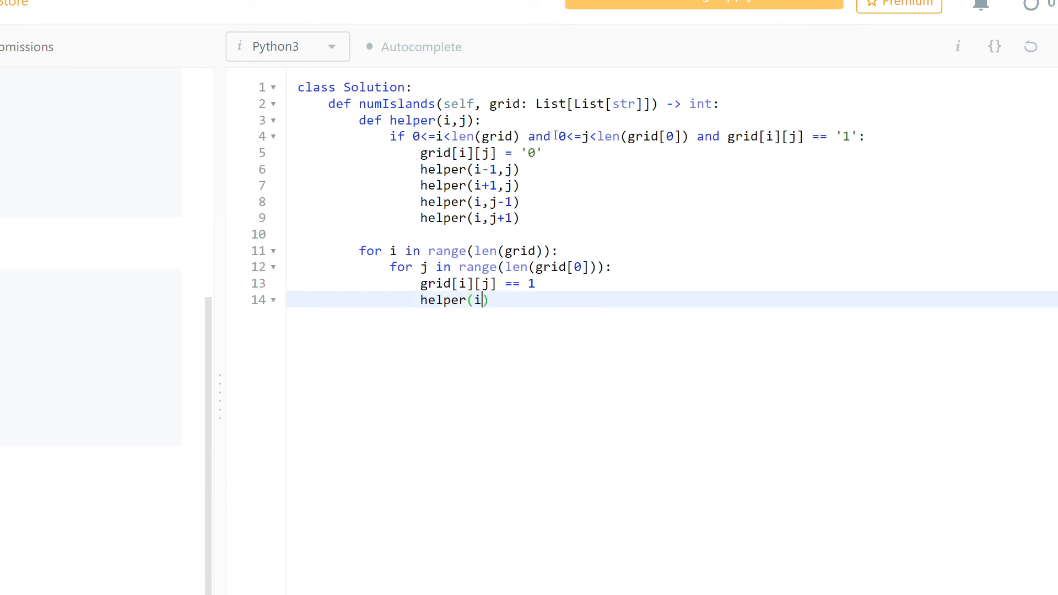
pyautogui.write(',j')
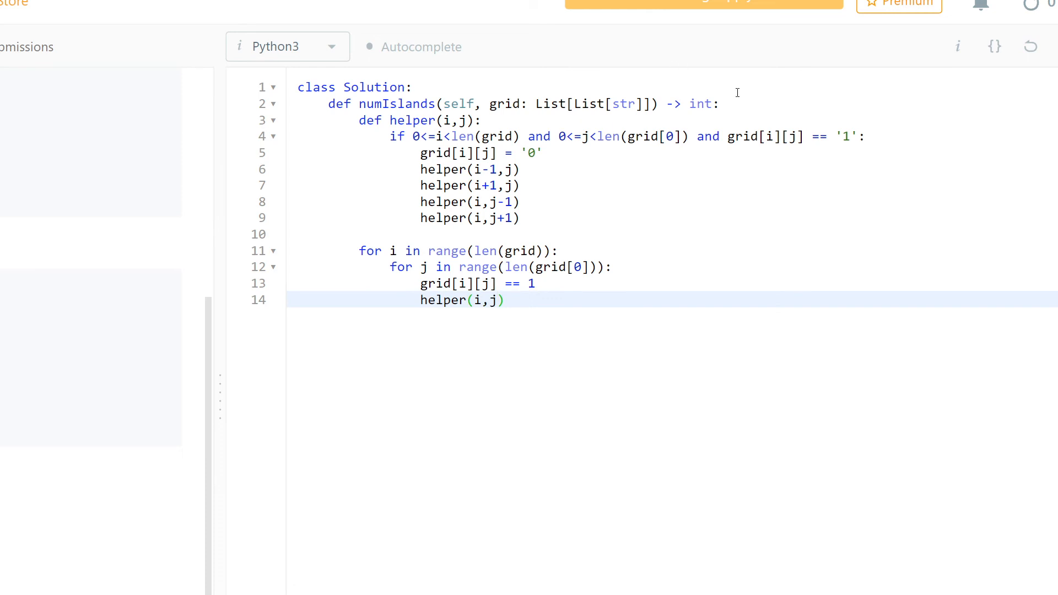
pyautogui.write('c = 0')
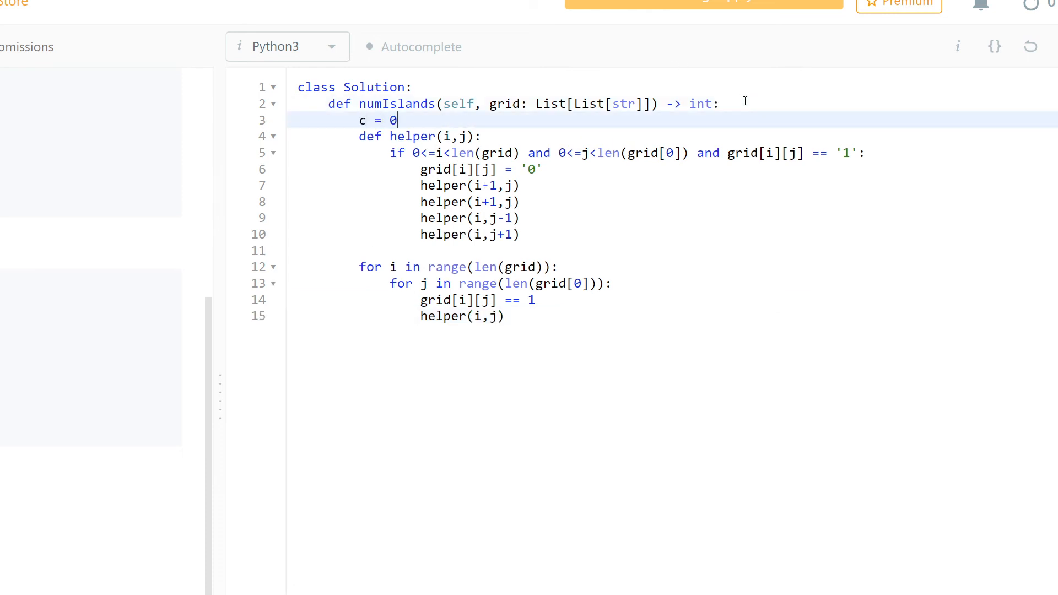
pyautogui.write('c +')
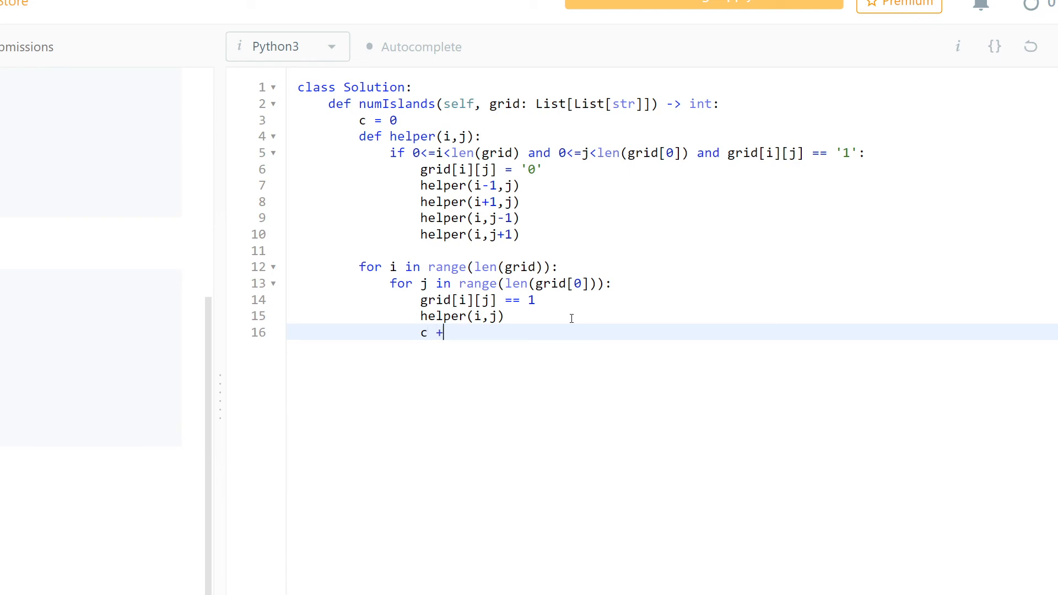
pyautogui.write('=1')
pyautogui.write('return c')
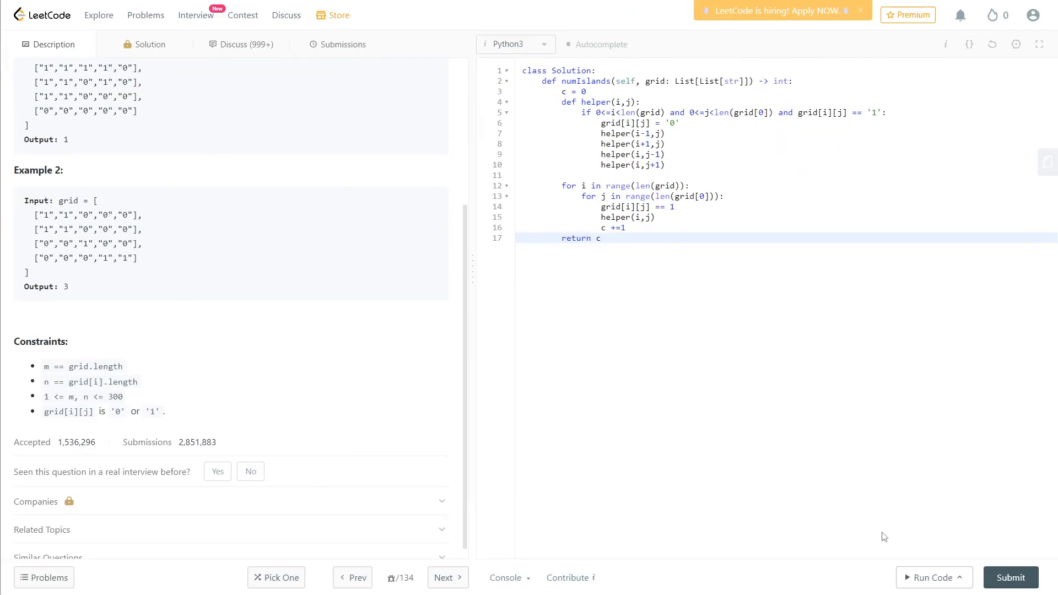
# Run the code, get Wrong Answer (20 instead of 1), and select the comparison's 1
pyautogui.click(930, 577)
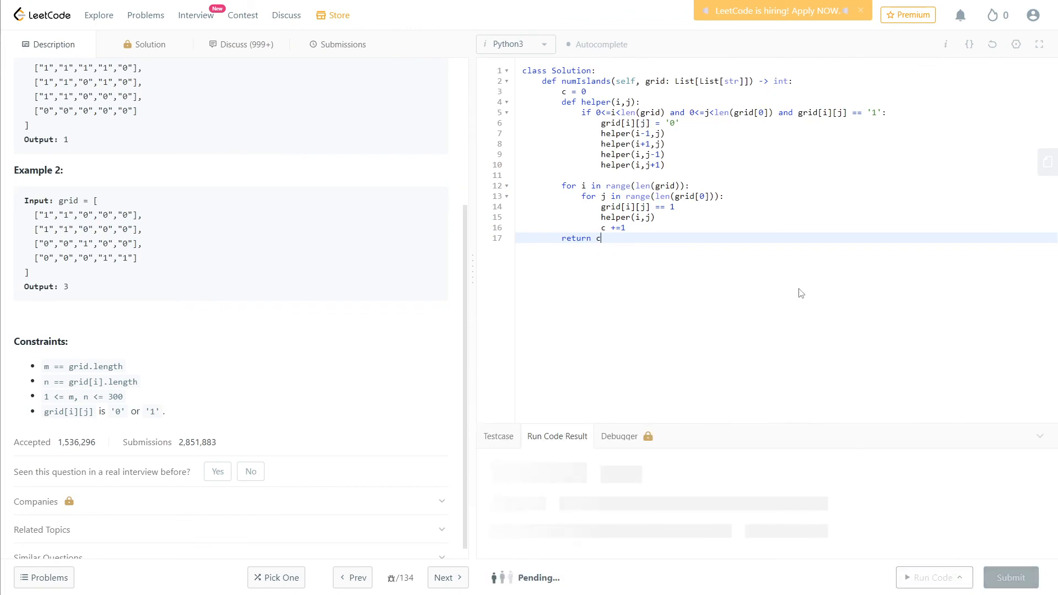
pyautogui.click(930, 577)
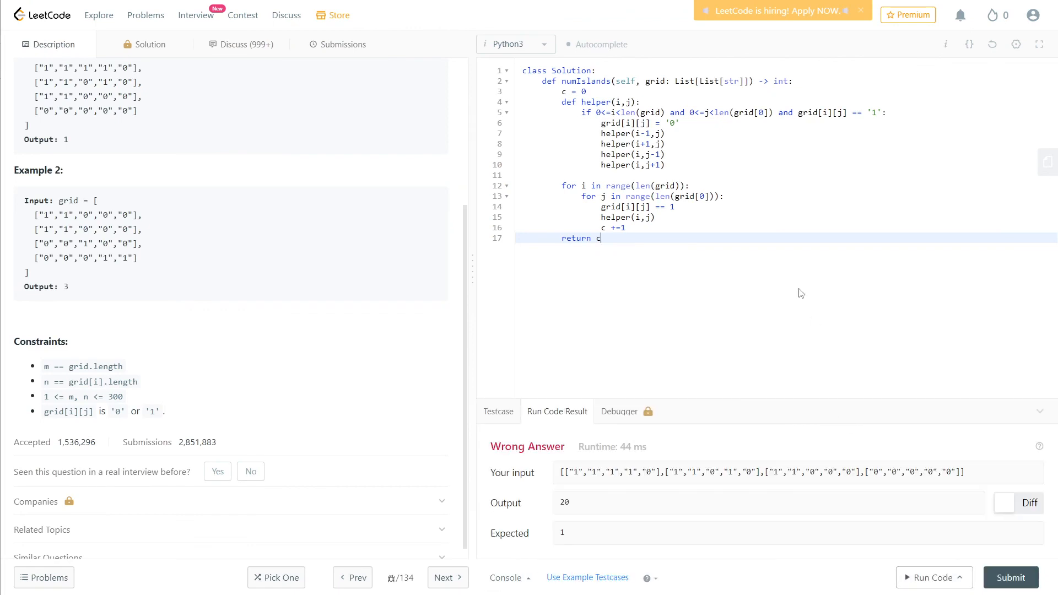
pyautogui.moveTo(697, 318)
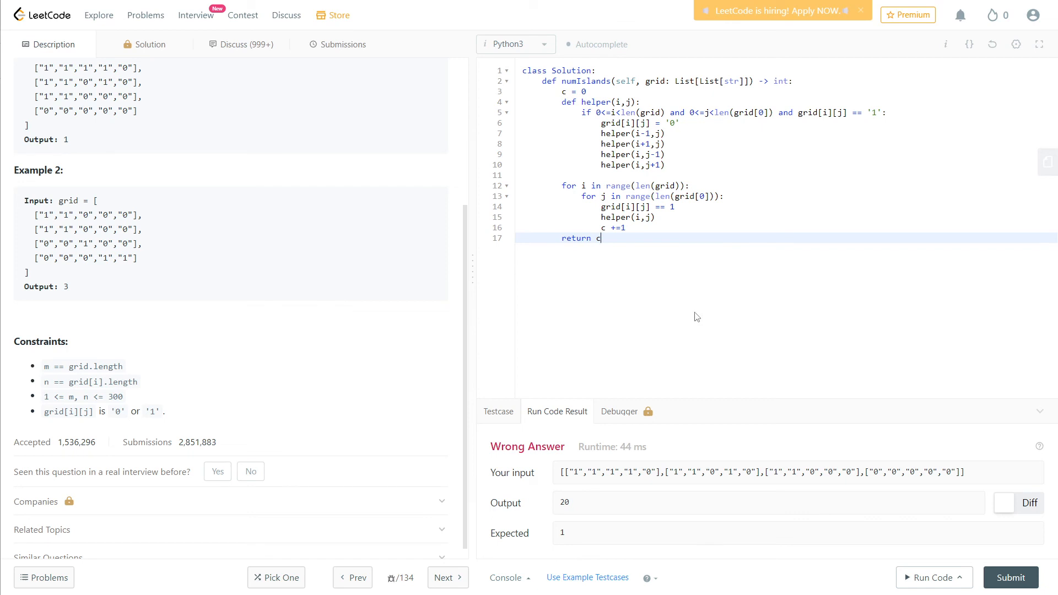
pyautogui.click(671, 207)
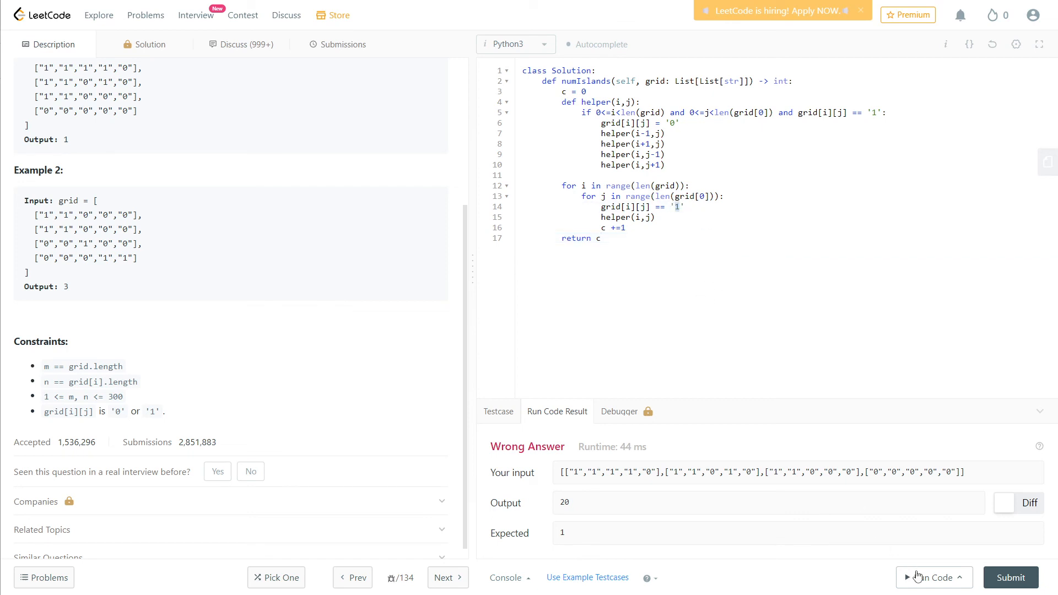
# Make line 14 an if statement guarding helper(i,j) and c += 1, then rerun
pyautogui.click(930, 577)
pyautogui.write('if ')
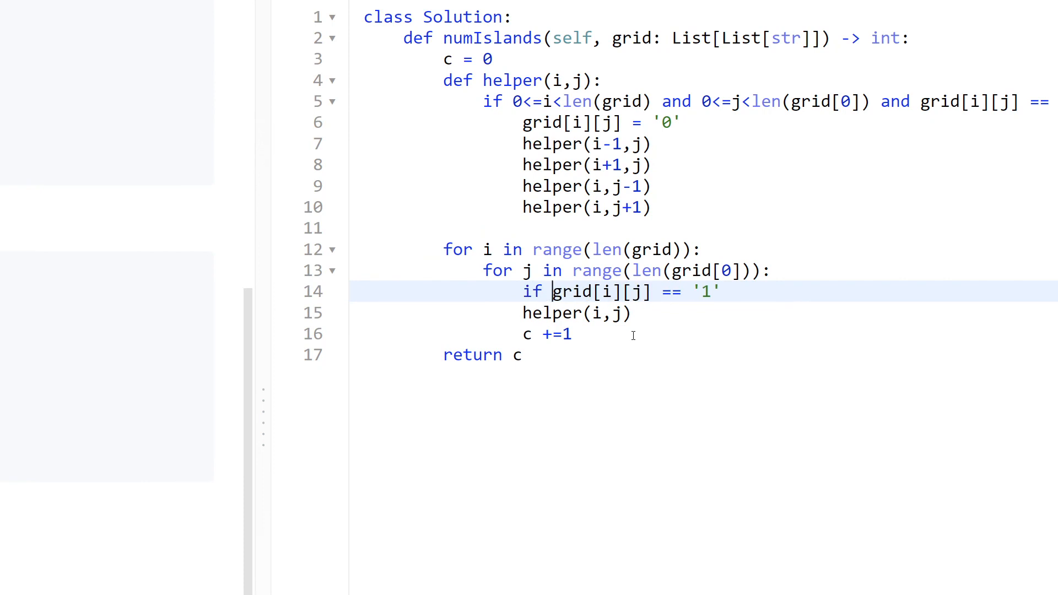
pyautogui.write(':')
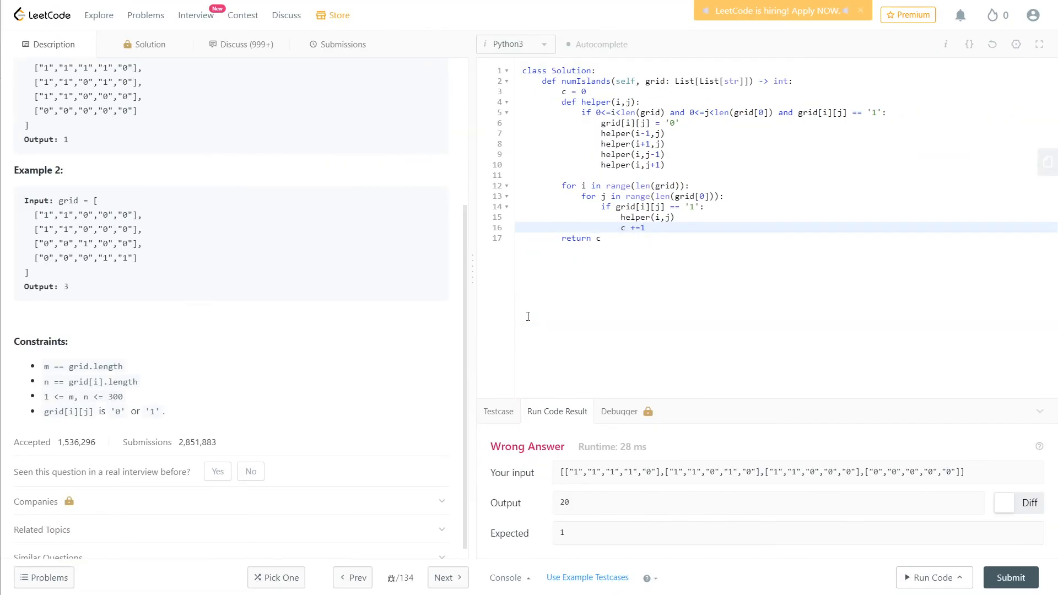
pyautogui.click(1010, 577)
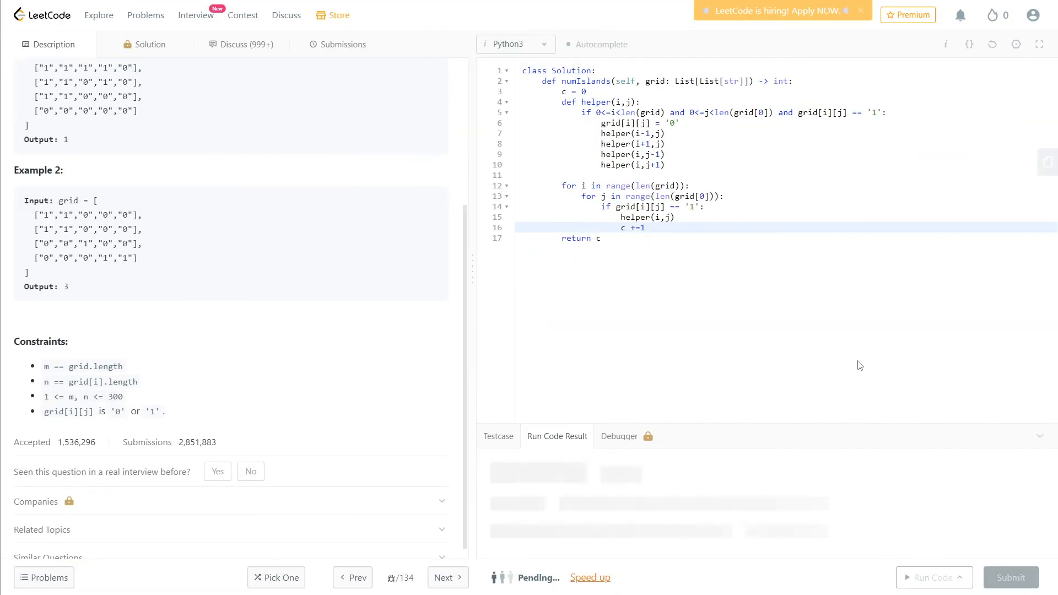
# Submit numIslands and view the Success result in the Submissions tab
pyautogui.click(337, 44)
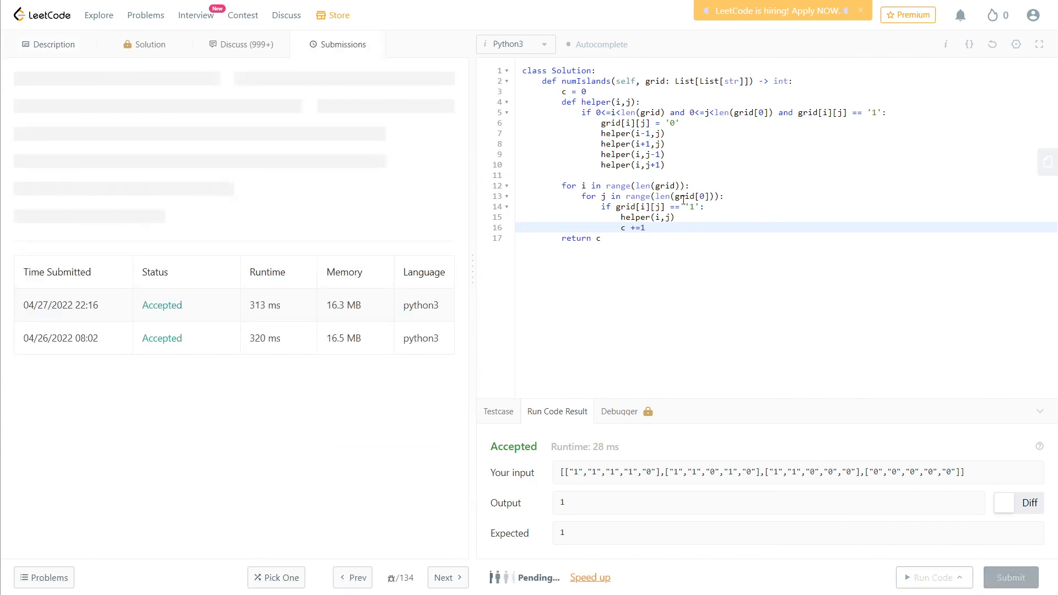
pyautogui.click(1011, 577)
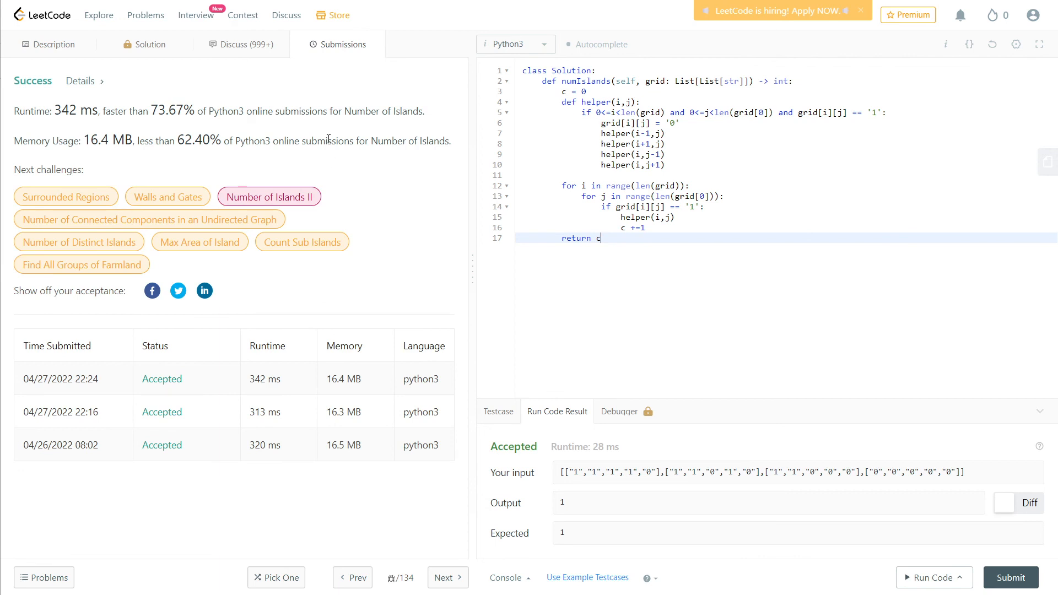